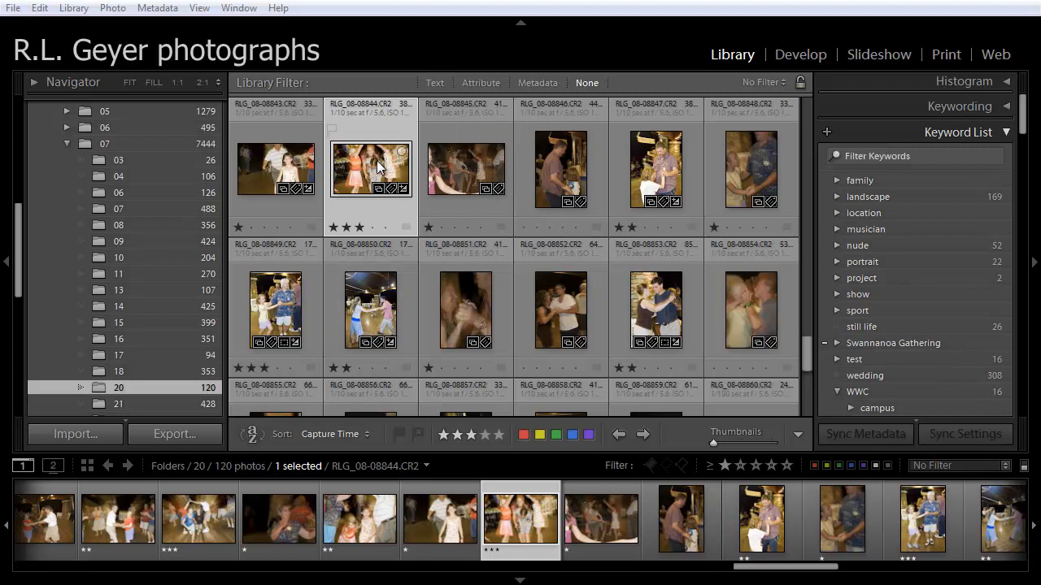
- Open the context menu for the three-star photo RLG_08-08844.CR2 in folder 20
{"action": "right_click", "coordinate": [371, 169]}
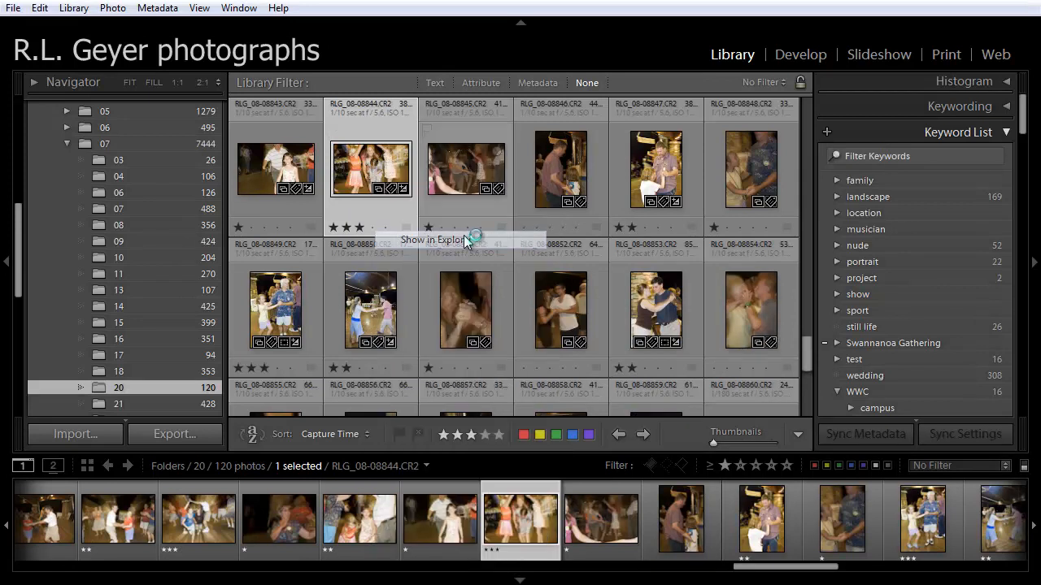
- Reveal RLG_08-08844.CR2 among its CR2 and XMP files in N:\2008\07\20
{"action": "left_click", "coordinate": [426, 240]}
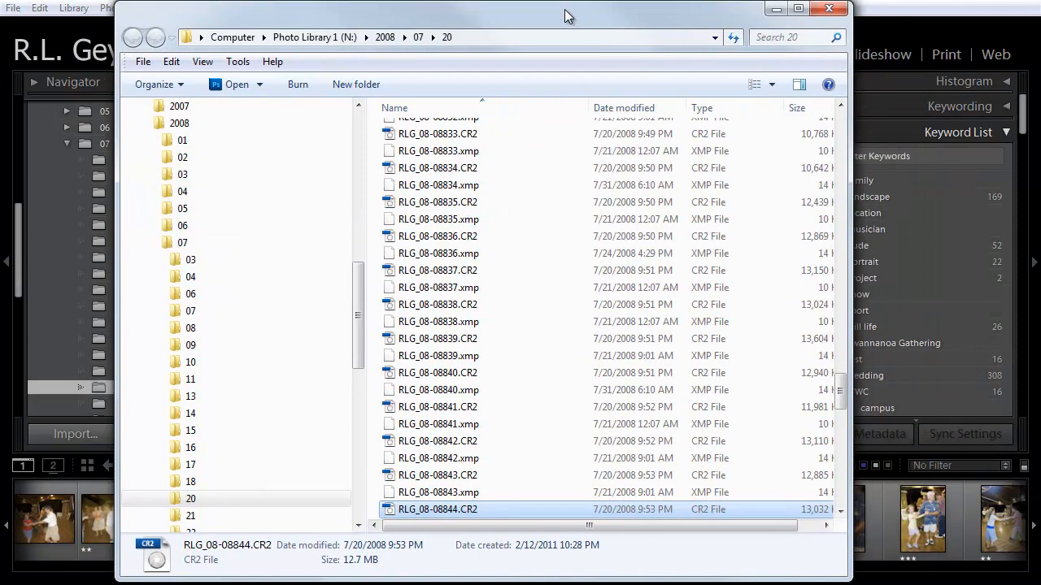
{"action": "mouse_move", "coordinate": [521, 463]}
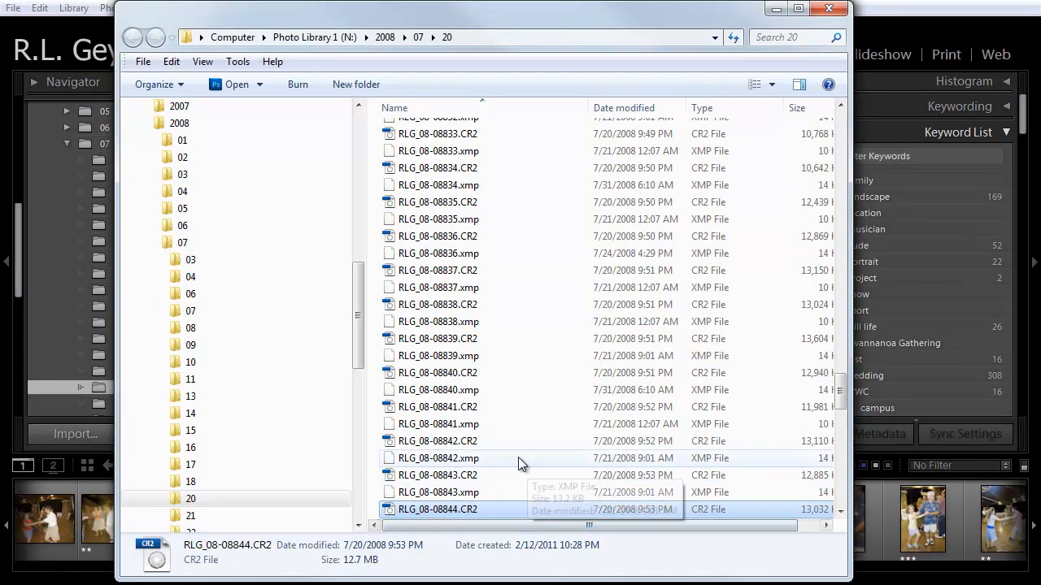
{"action": "mouse_move", "coordinate": [858, 331]}
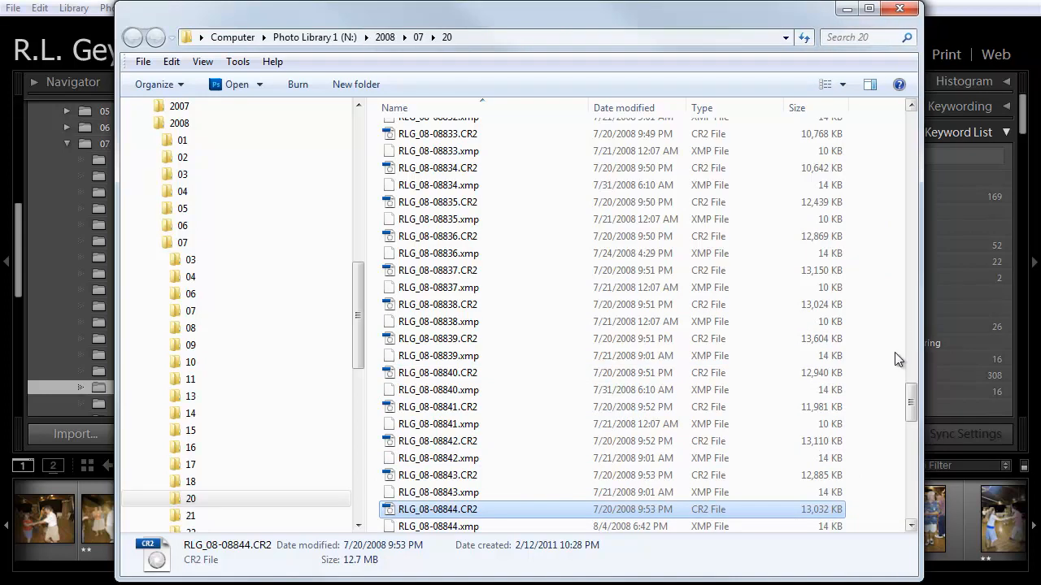
{"action": "mouse_move", "coordinate": [853, 340]}
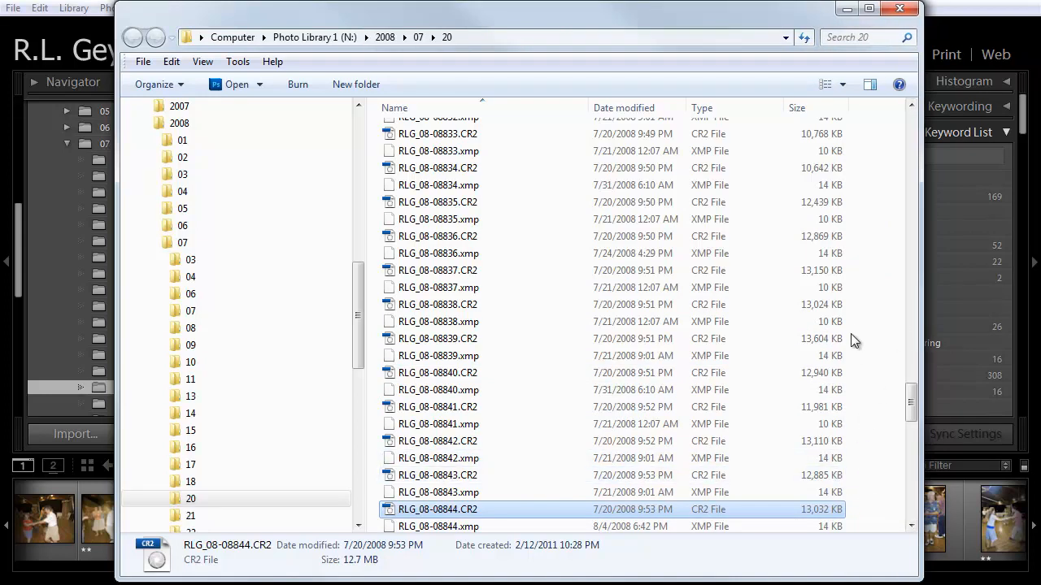
{"action": "mouse_move", "coordinate": [860, 317]}
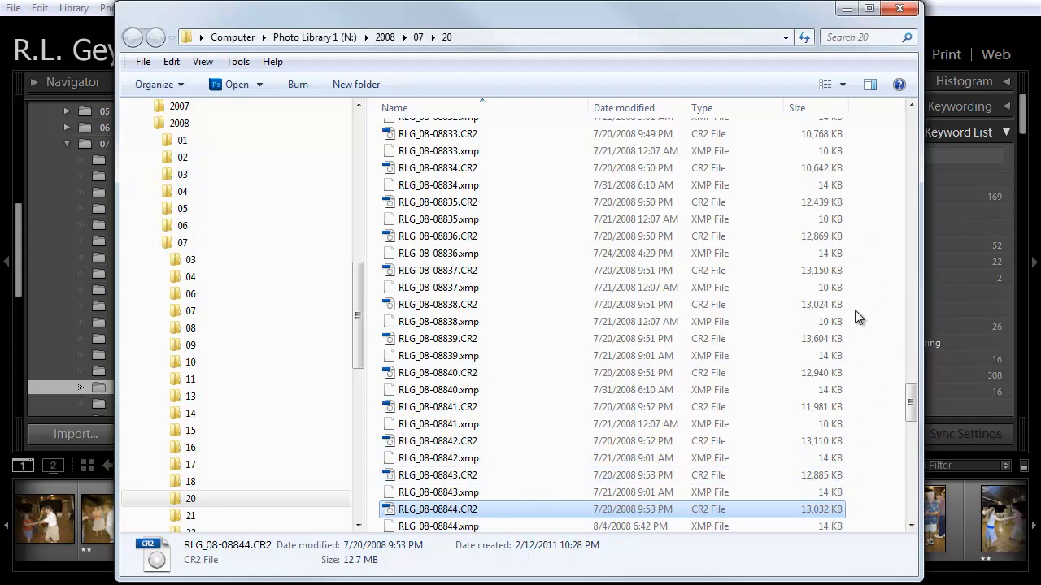
{"action": "mouse_move", "coordinate": [863, 516]}
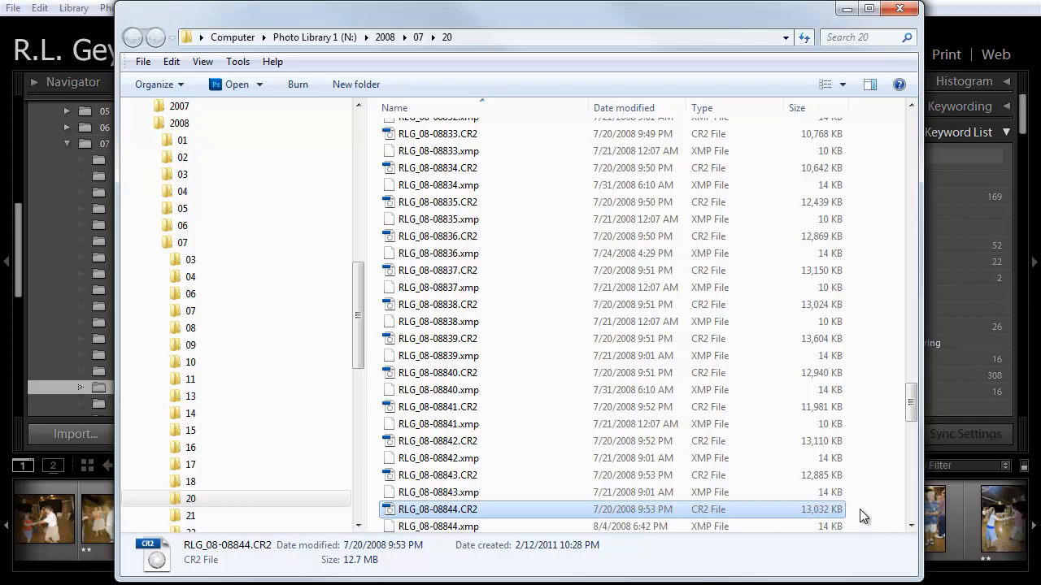
{"action": "mouse_move", "coordinate": [868, 419]}
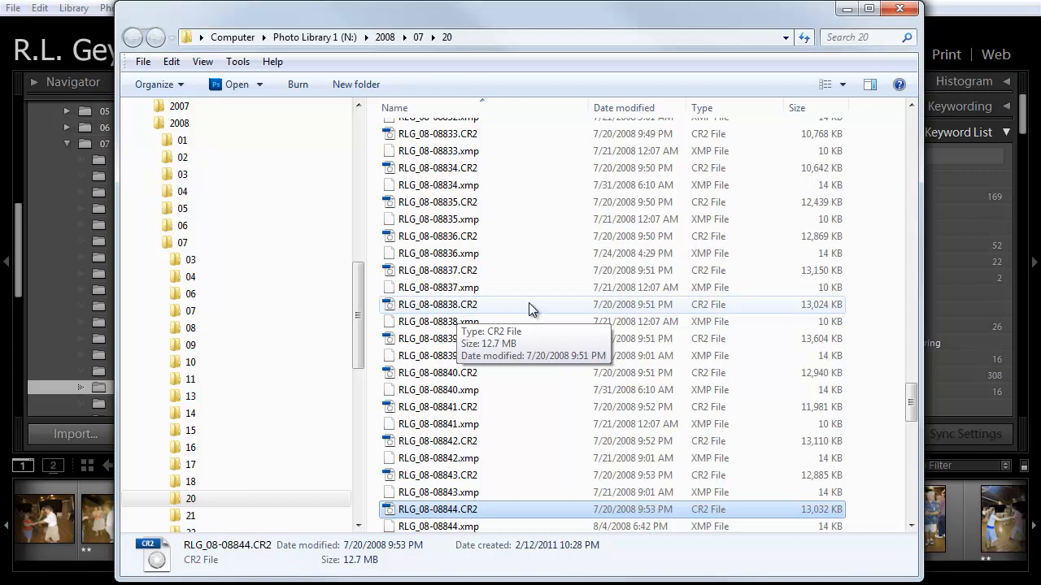
{"action": "mouse_move", "coordinate": [423, 287]}
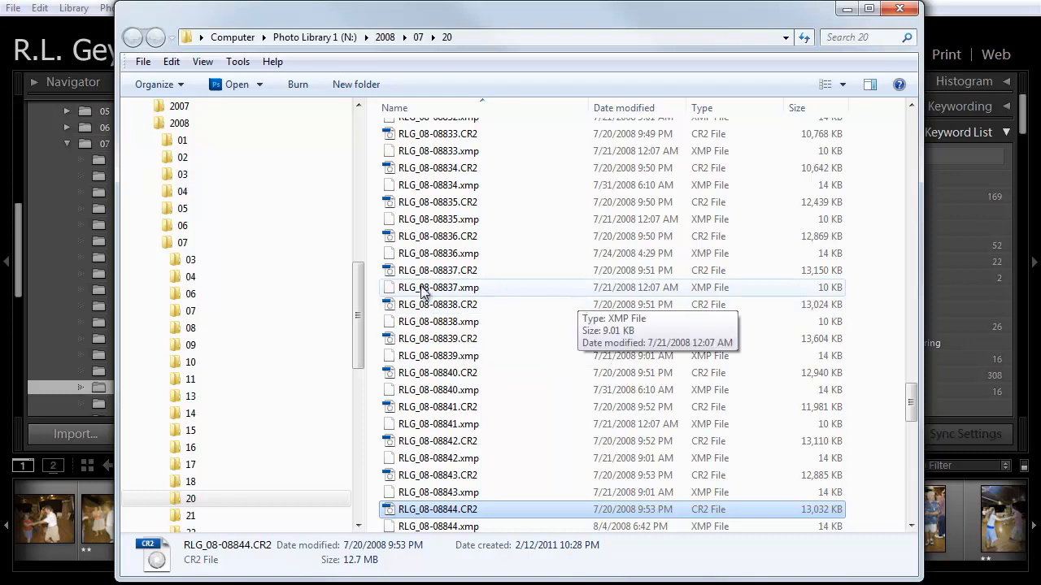
{"action": "mouse_move", "coordinate": [616, 277]}
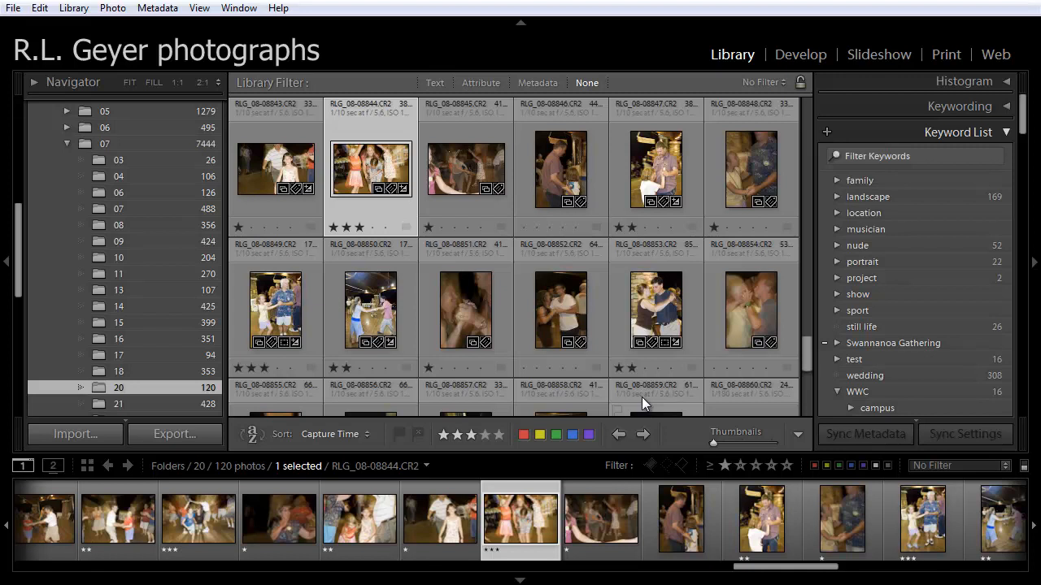
{"action": "mouse_move", "coordinate": [60, 137]}
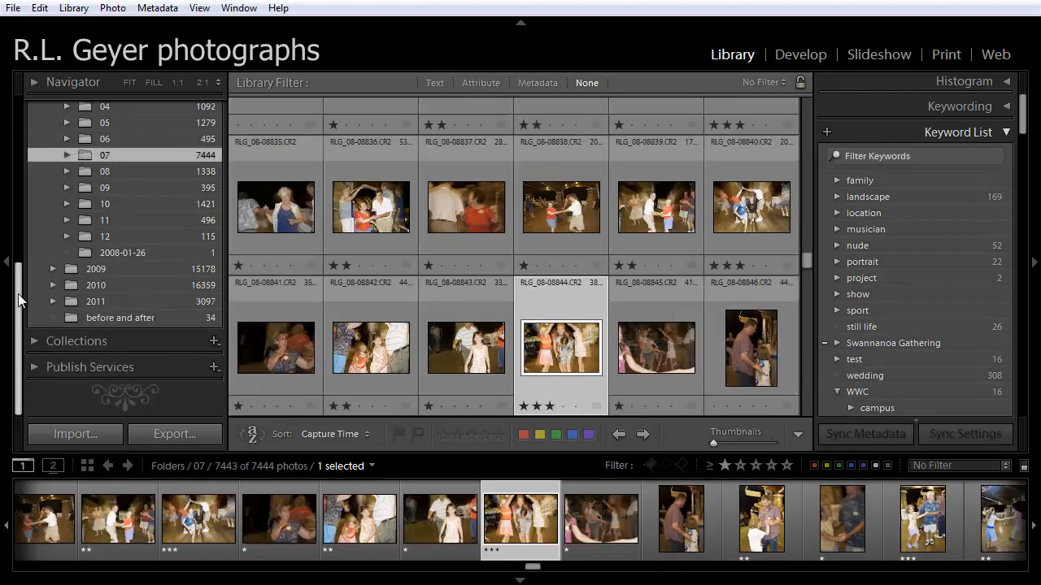
- Select and collapse the 2008 folder, leaving the tree folded to the N: drive
{"action": "left_click", "coordinate": [52, 205]}
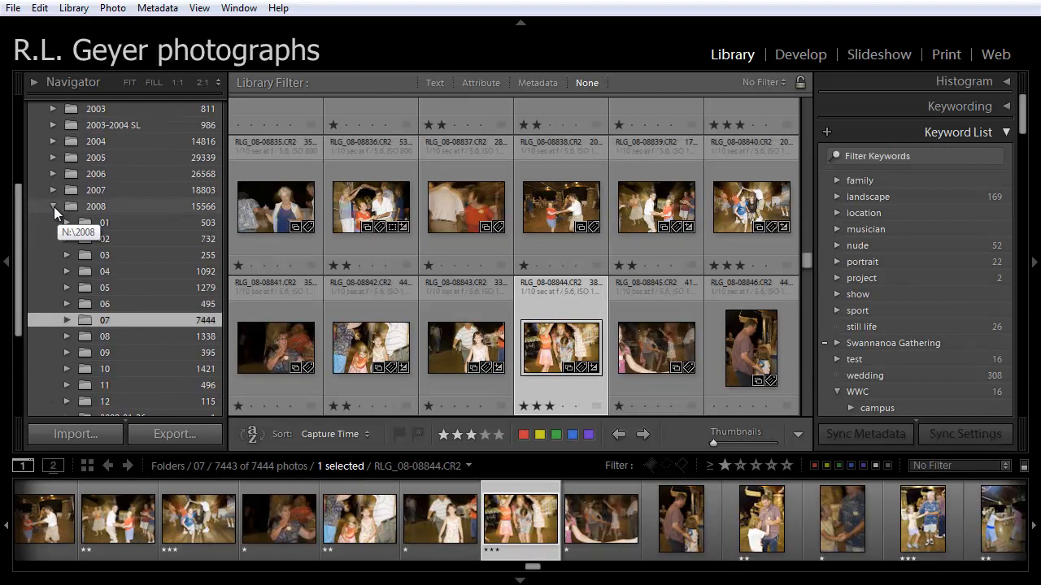
{"action": "left_click", "coordinate": [52, 206]}
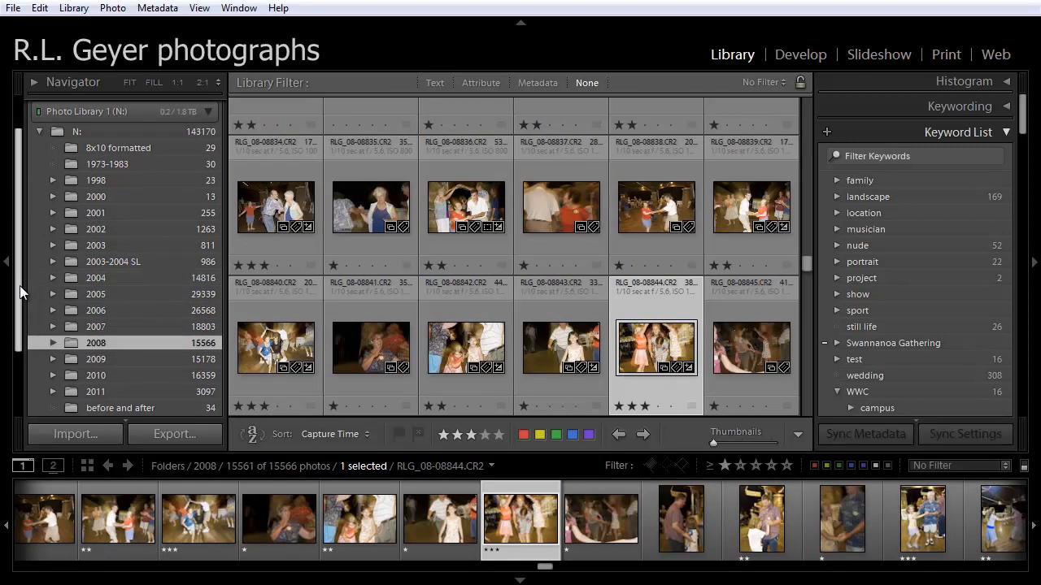
{"action": "scroll", "scroll_direction": "down", "scroll_amount": 3}
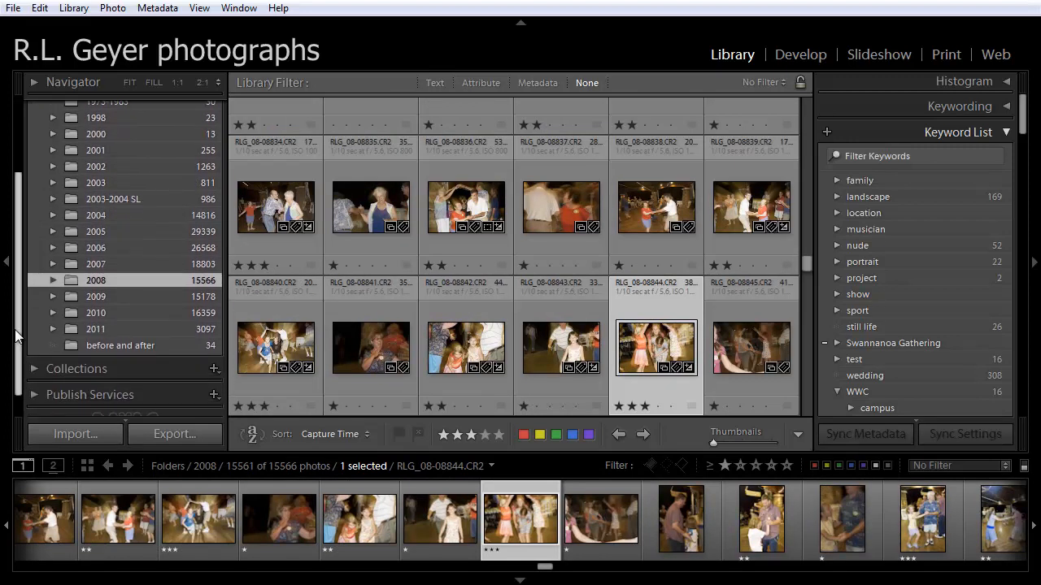
{"action": "mouse_move", "coordinate": [22, 252]}
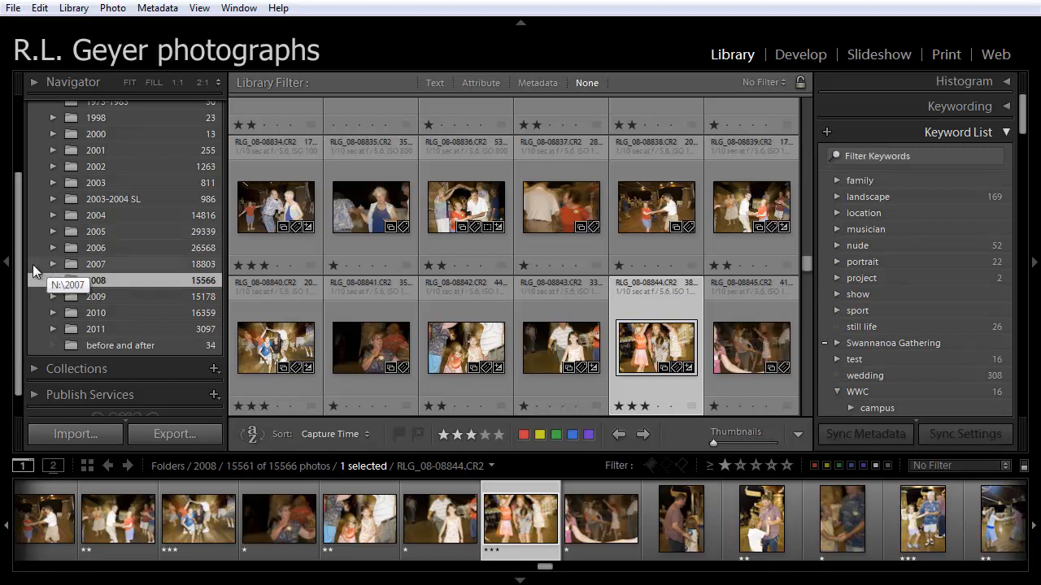
{"action": "scroll", "scroll_direction": "up", "scroll_amount": 3}
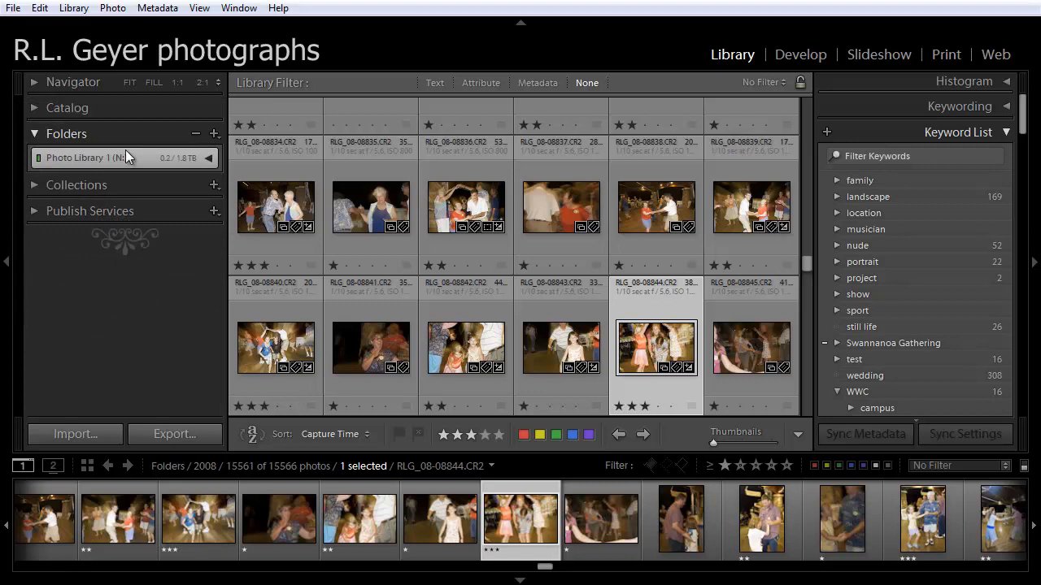
{"action": "mouse_move", "coordinate": [185, 169]}
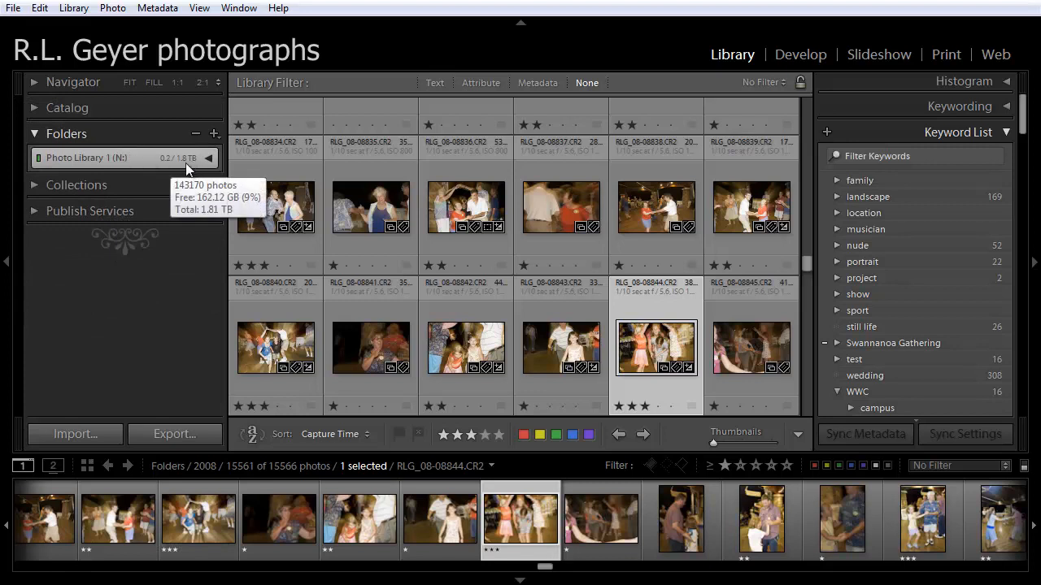
{"action": "mouse_move", "coordinate": [71, 165]}
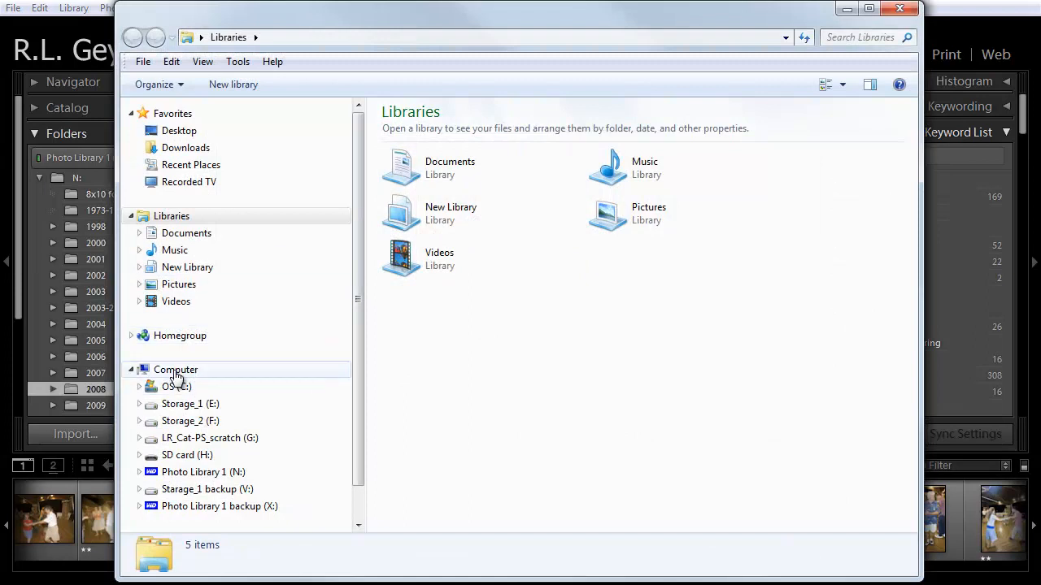
- Check free space on the photo and backup drives in Computer, then minimize it
{"action": "left_click", "coordinate": [176, 369]}
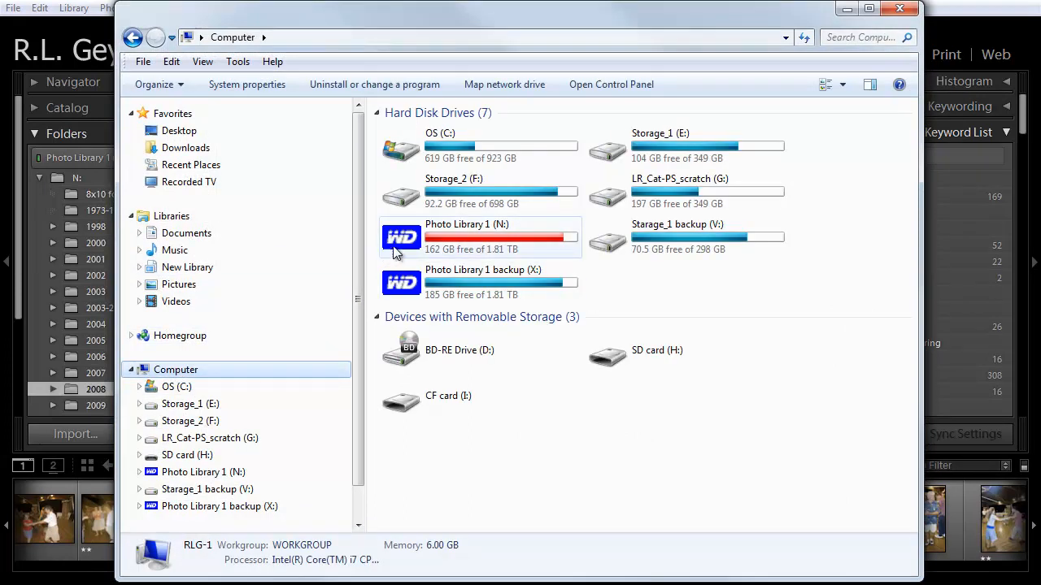
{"action": "mouse_move", "coordinate": [472, 236]}
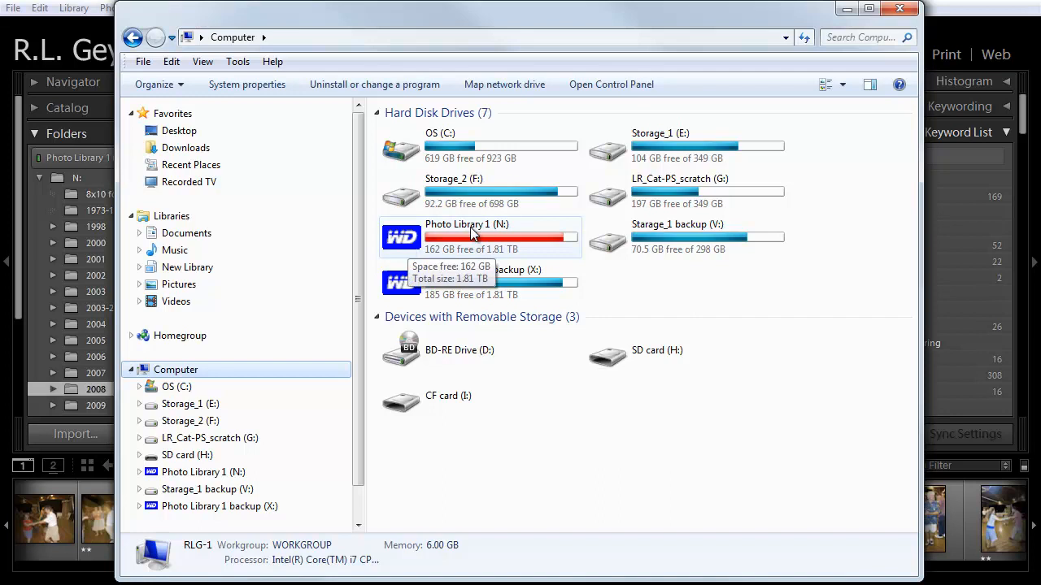
{"action": "mouse_move", "coordinate": [529, 249]}
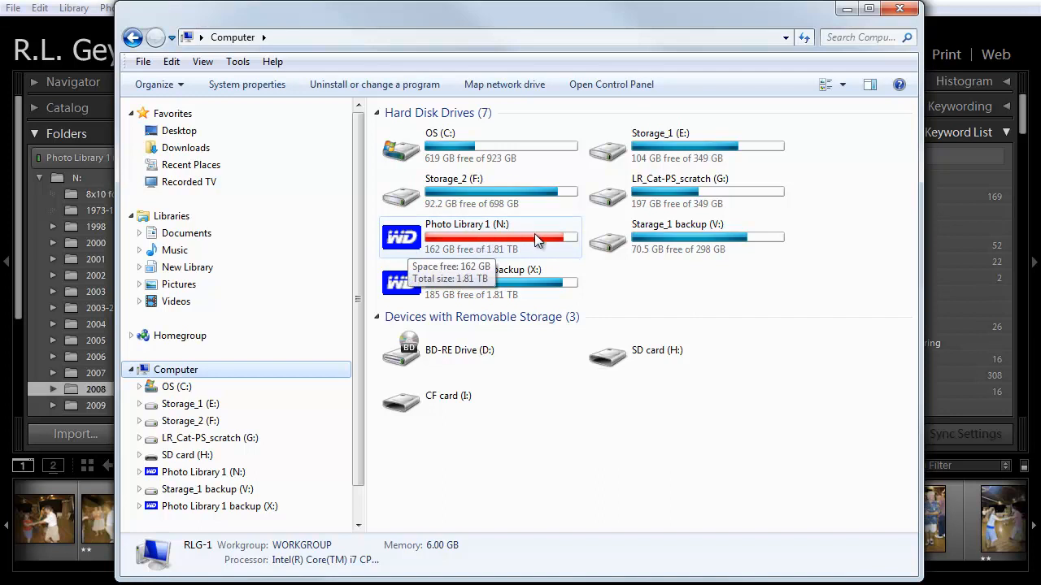
{"action": "mouse_move", "coordinate": [686, 293]}
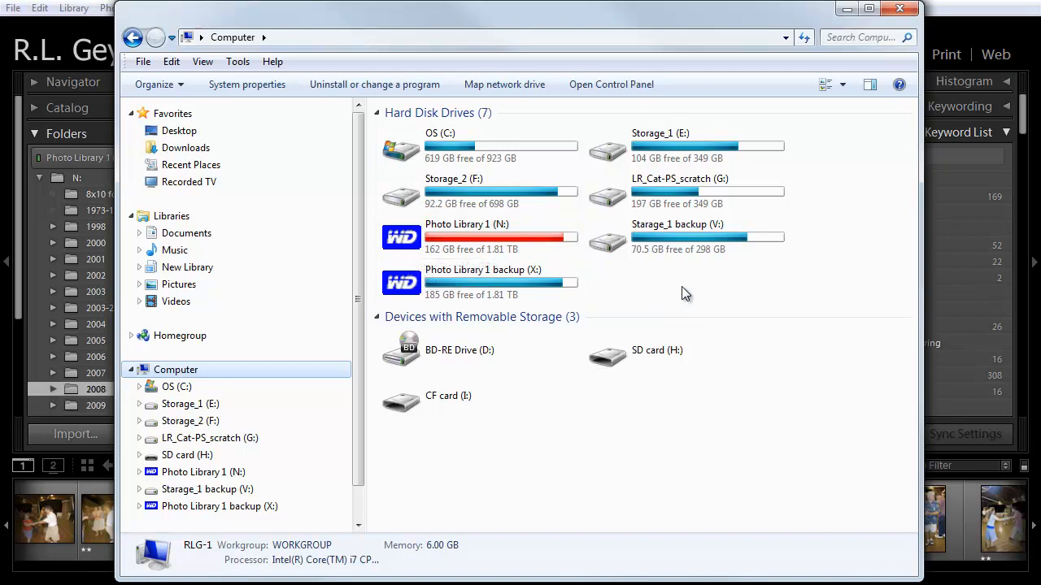
{"action": "mouse_move", "coordinate": [680, 307]}
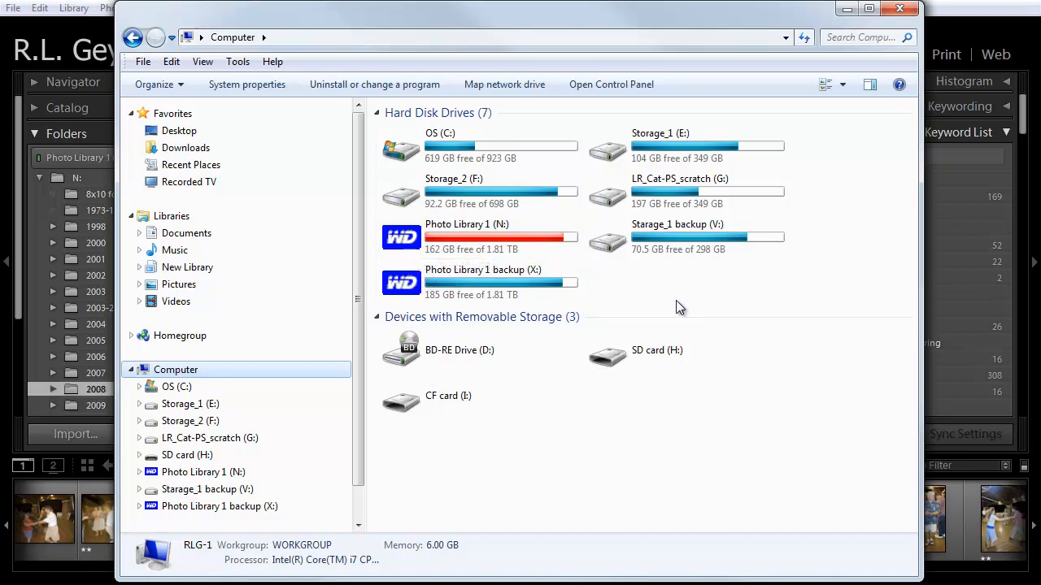
{"action": "mouse_move", "coordinate": [504, 282]}
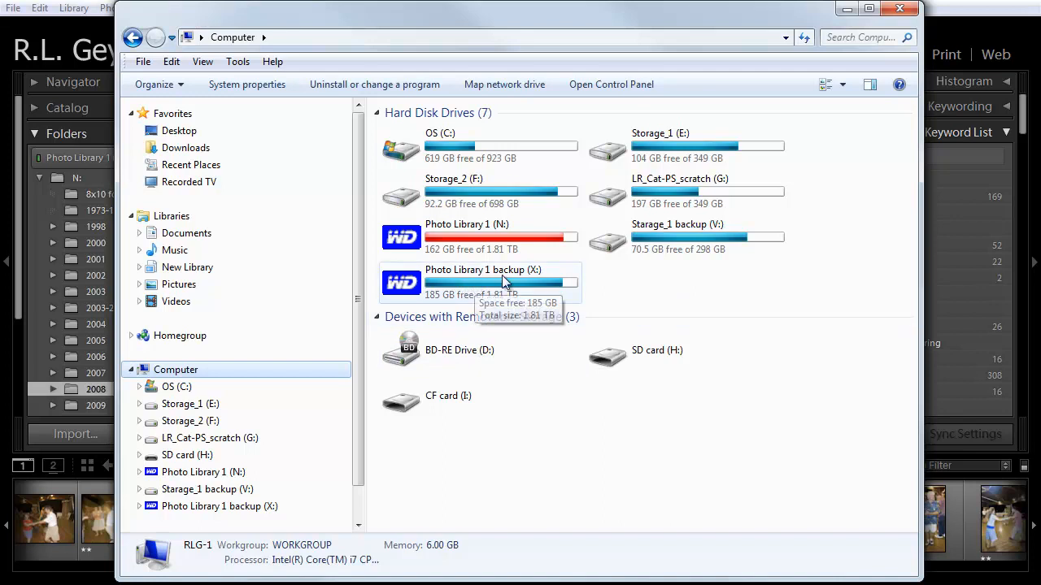
{"action": "mouse_move", "coordinate": [633, 282]}
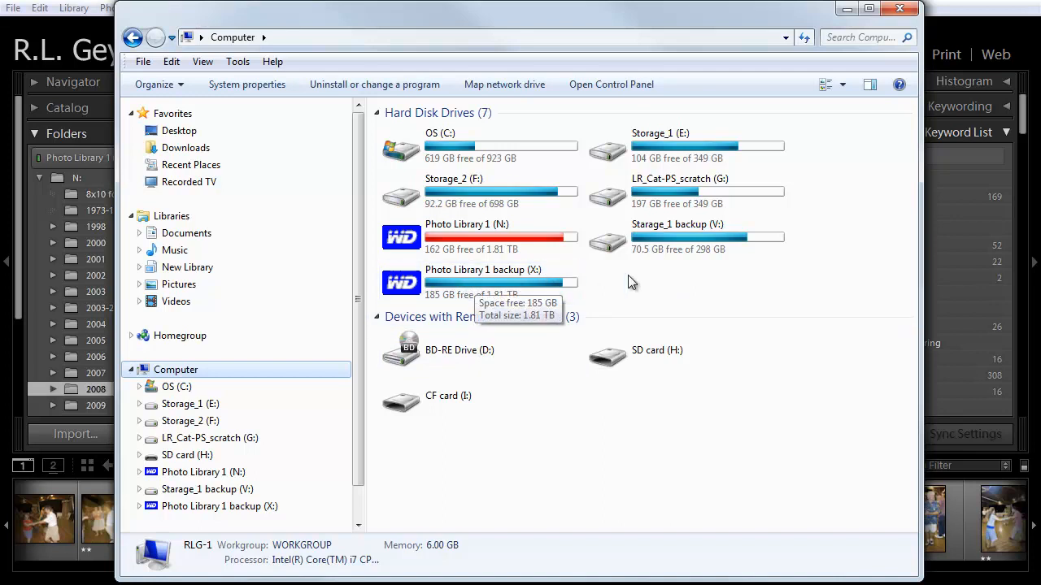
{"action": "mouse_move", "coordinate": [626, 304]}
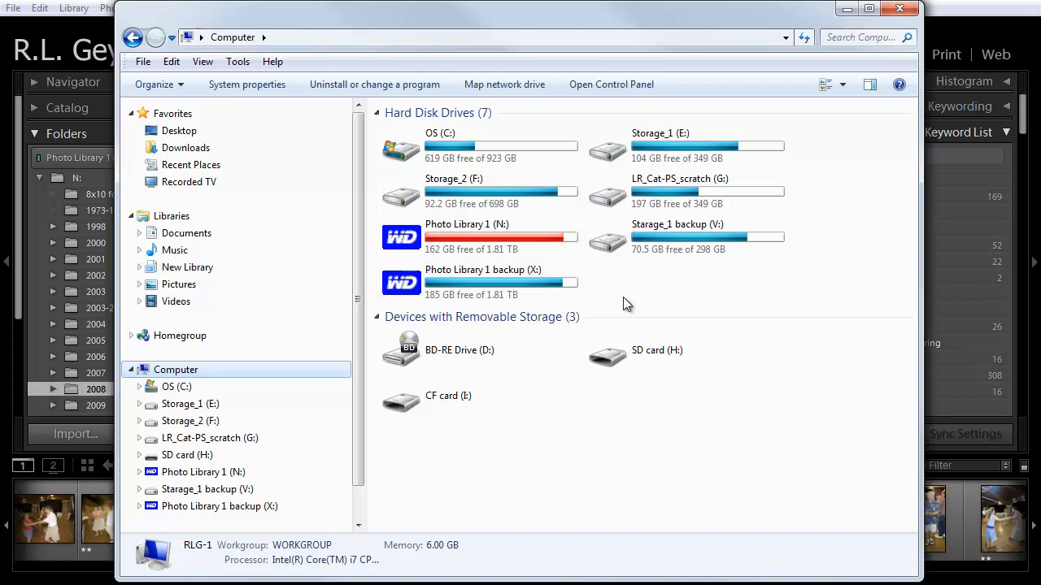
{"action": "mouse_move", "coordinate": [640, 307]}
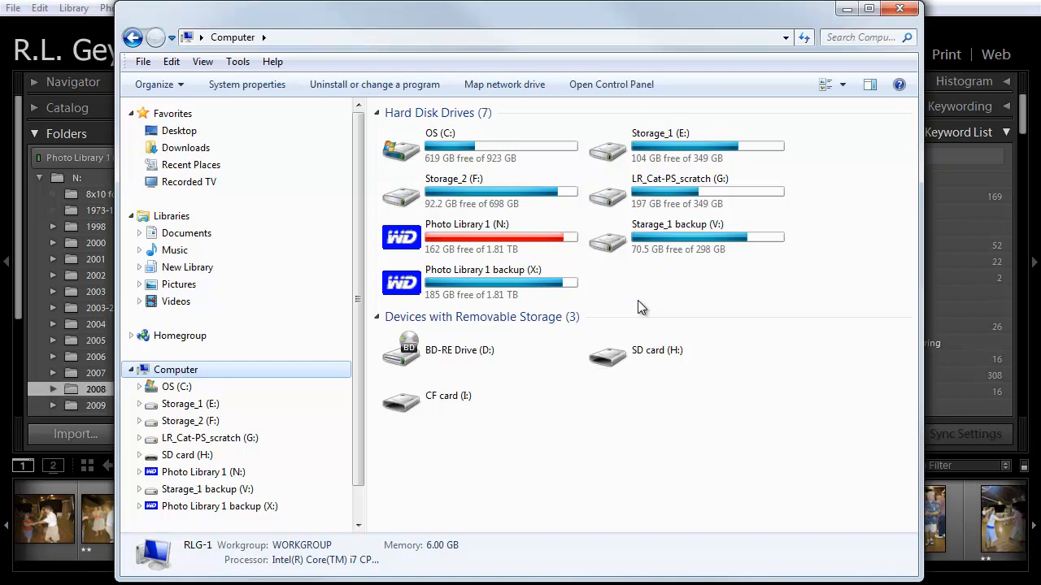
{"action": "mouse_move", "coordinate": [646, 308]}
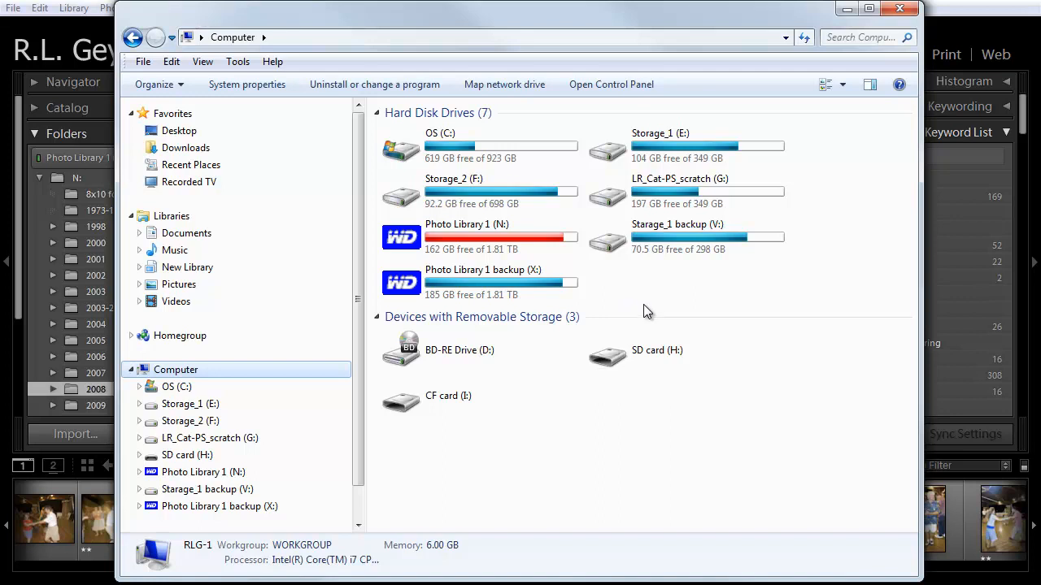
{"action": "mouse_move", "coordinate": [879, 30]}
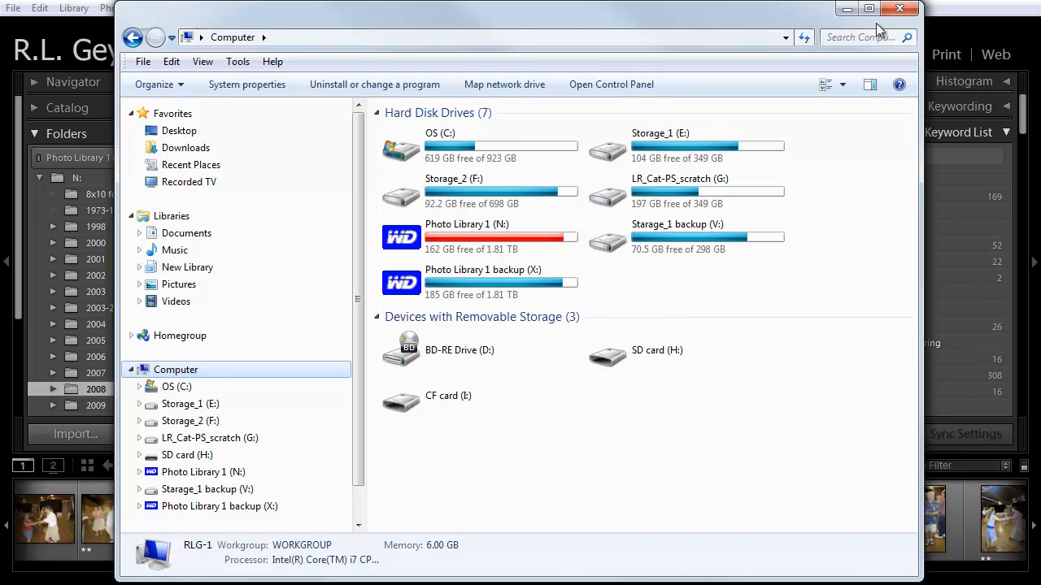
{"action": "left_click", "coordinate": [899, 8]}
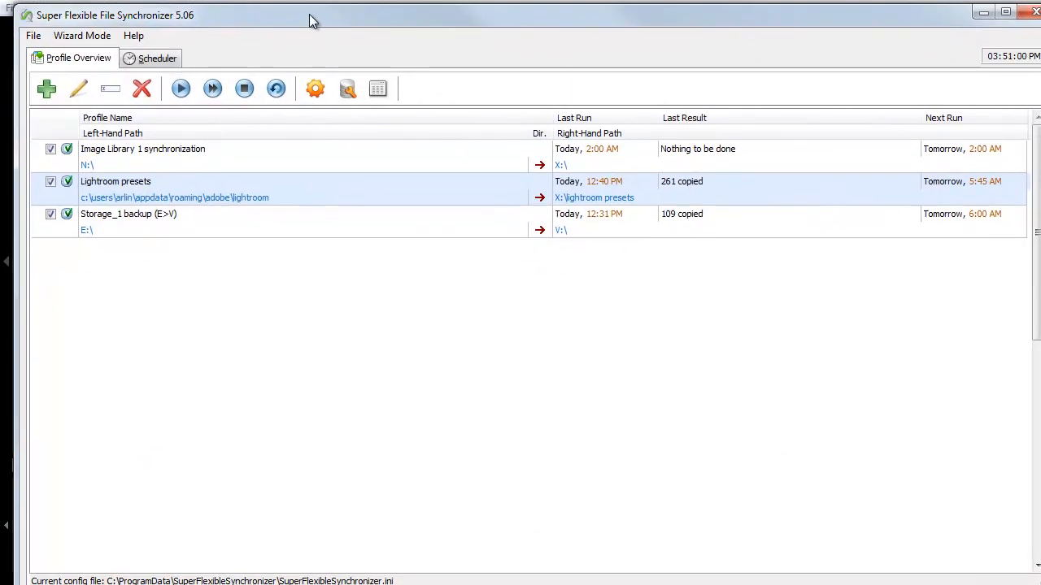
{"action": "mouse_move", "coordinate": [771, 308]}
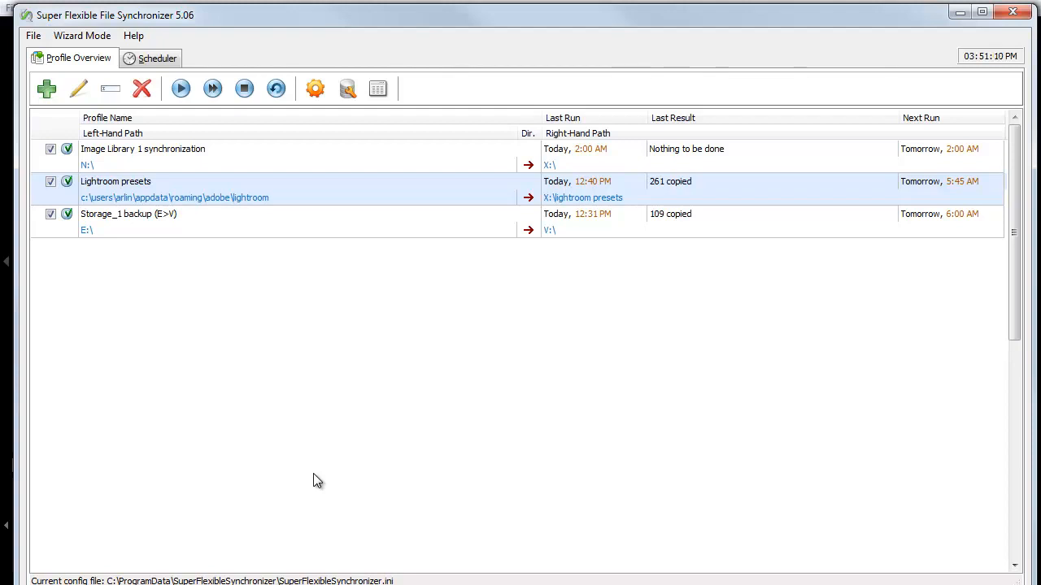
{"action": "mouse_move", "coordinate": [187, 435]}
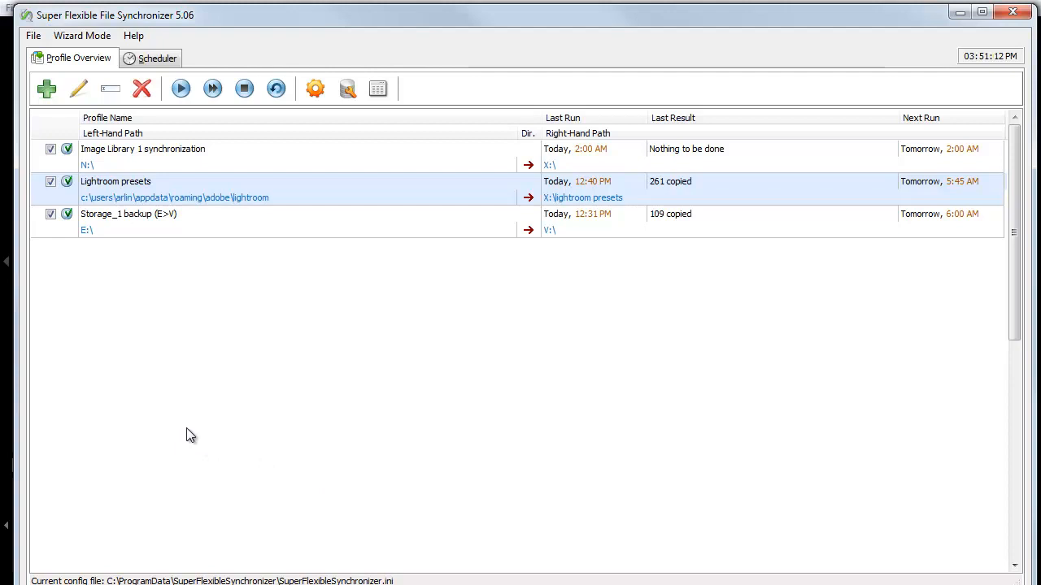
{"action": "mouse_move", "coordinate": [282, 363]}
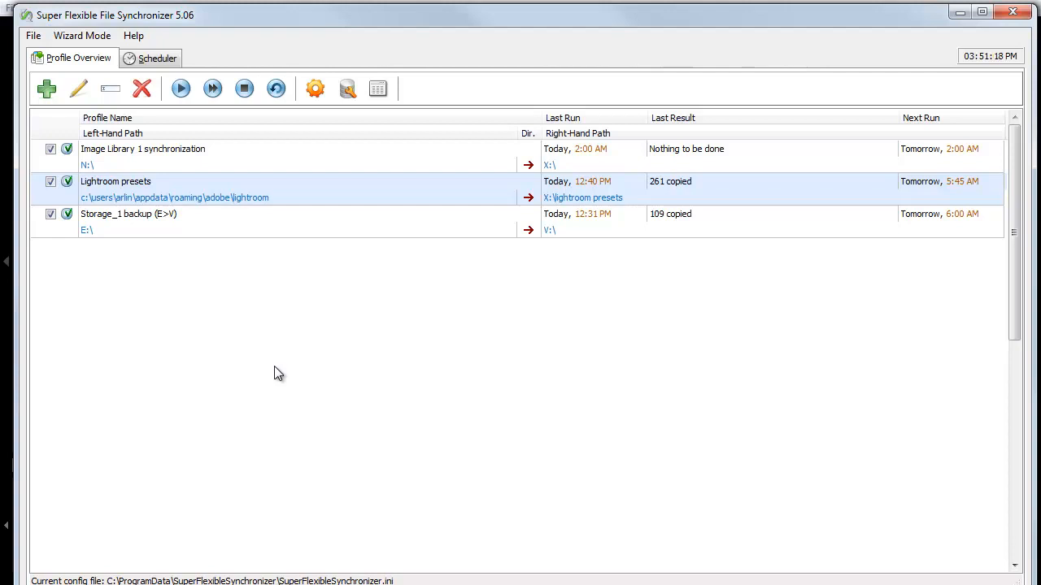
{"action": "mouse_move", "coordinate": [196, 293]}
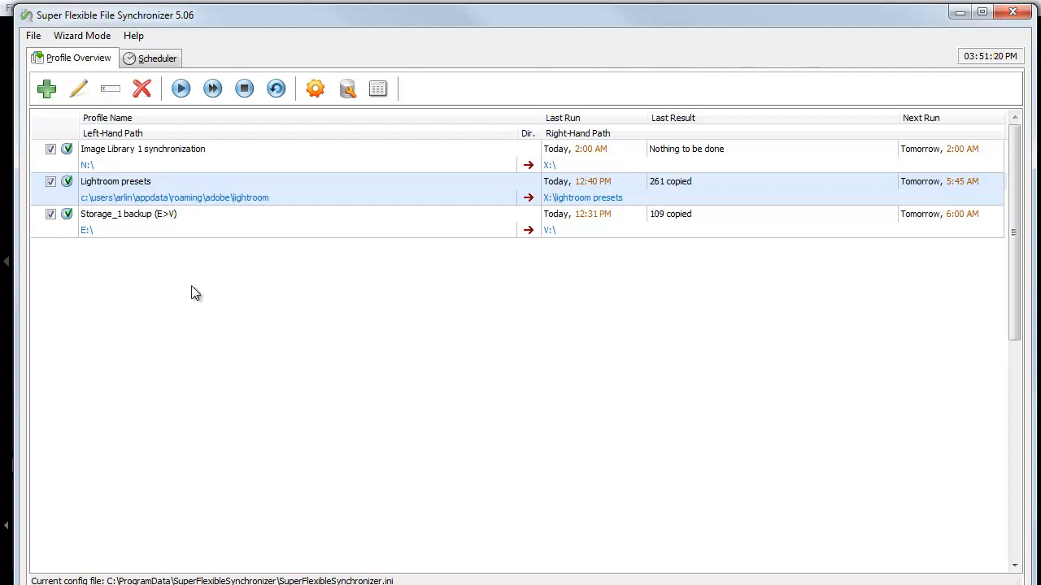
{"action": "mouse_move", "coordinate": [144, 213]}
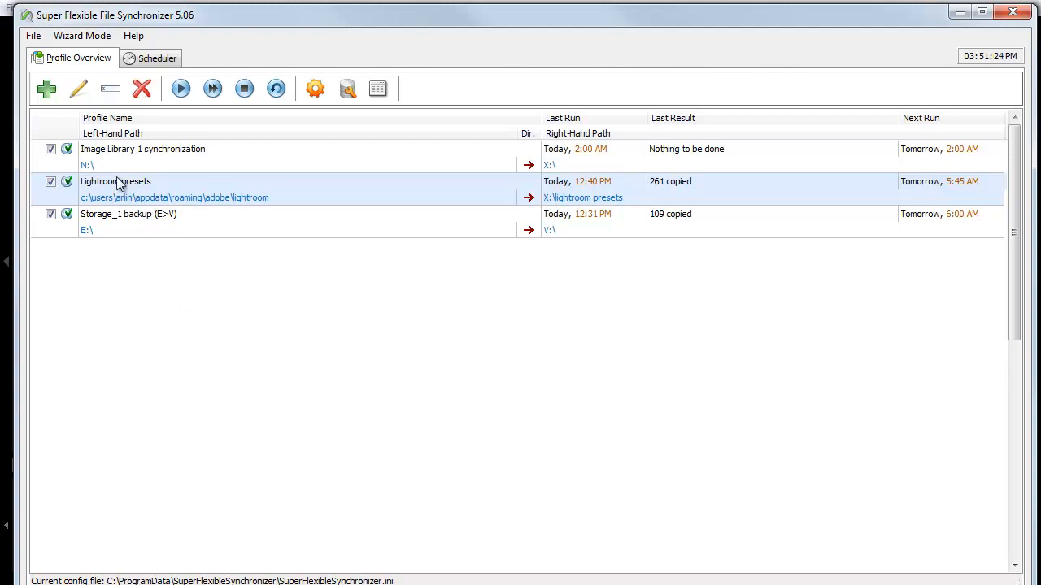
{"action": "mouse_move", "coordinate": [98, 169]}
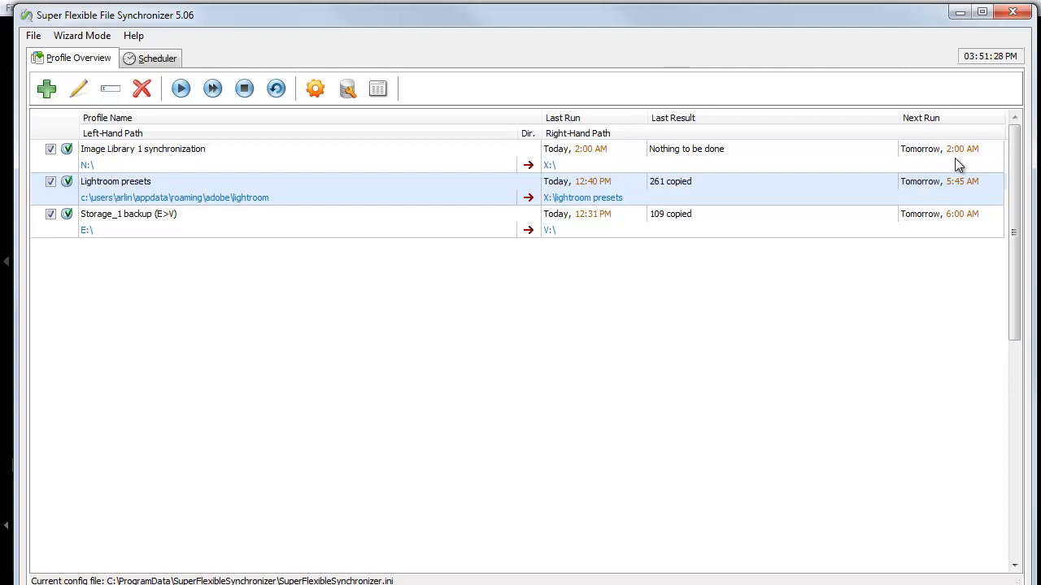
{"action": "mouse_move", "coordinate": [921, 160]}
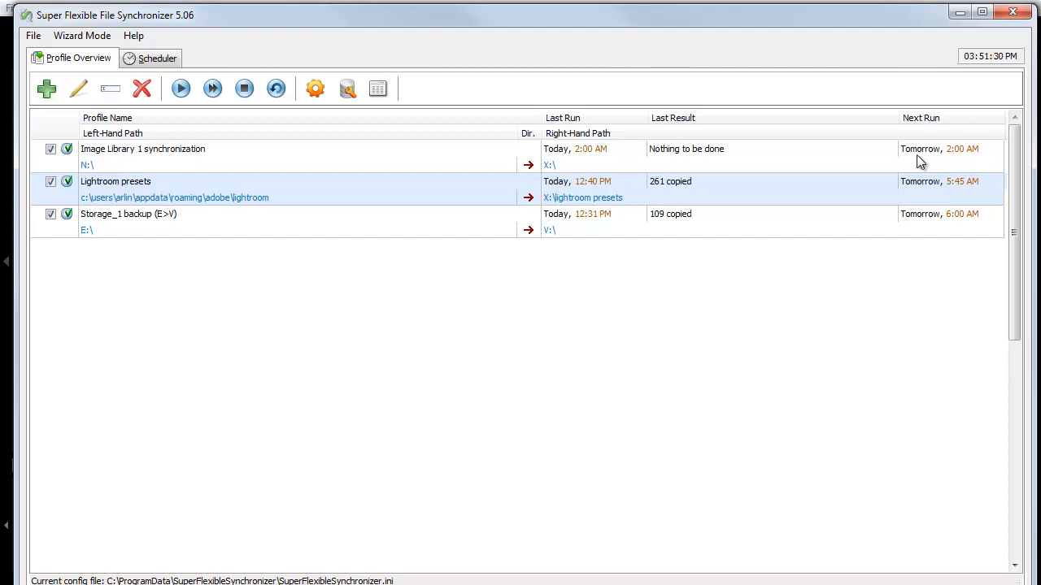
{"action": "mouse_move", "coordinate": [165, 273]}
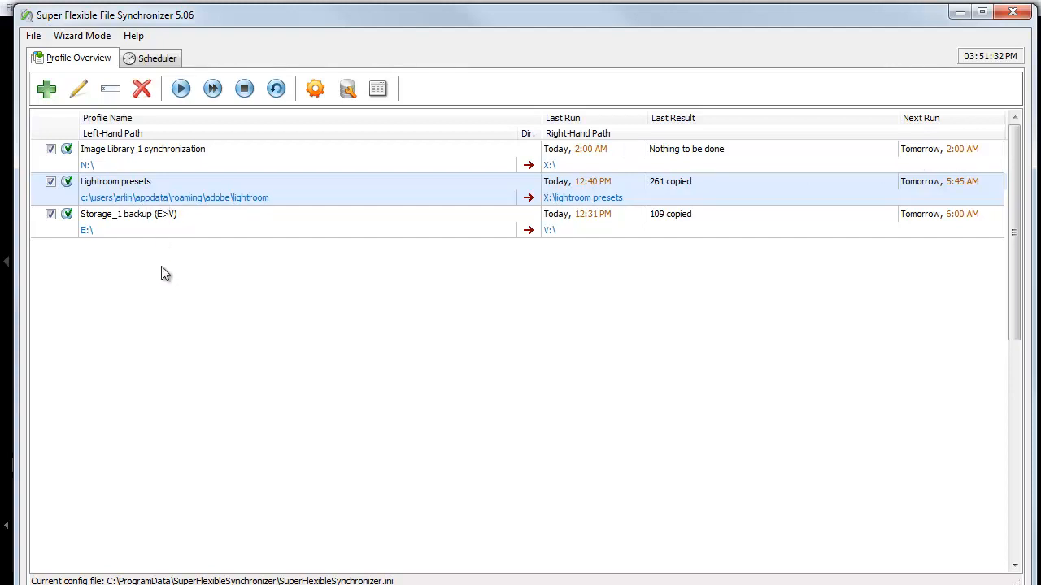
{"action": "mouse_move", "coordinate": [111, 243]}
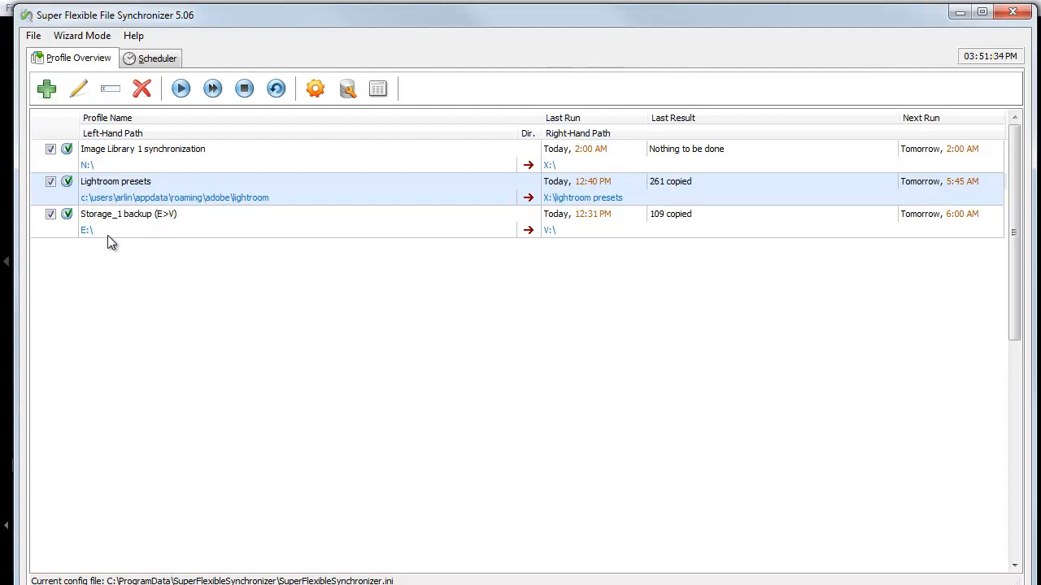
{"action": "mouse_move", "coordinate": [180, 259]}
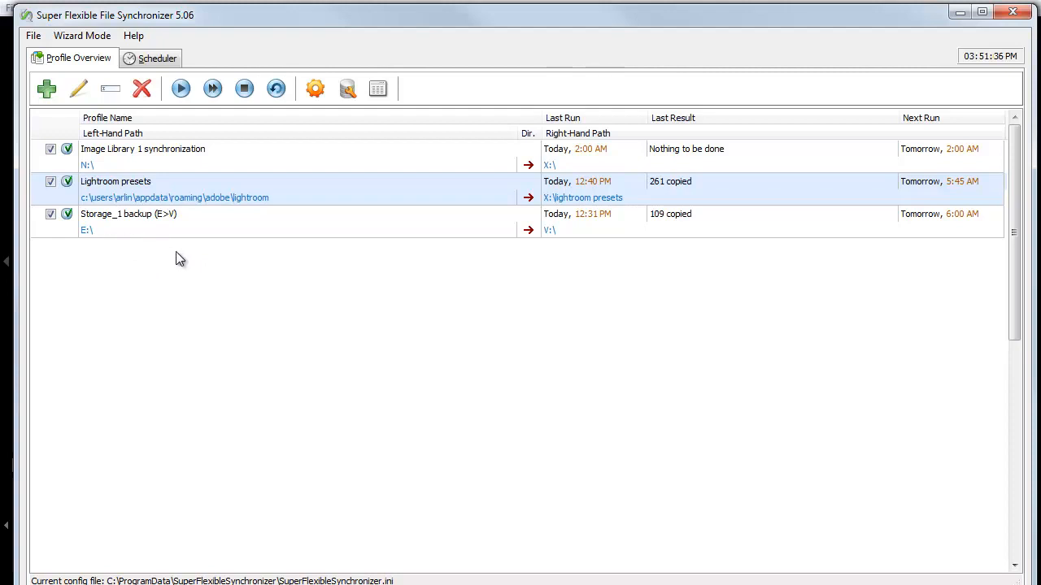
{"action": "mouse_move", "coordinate": [325, 293]}
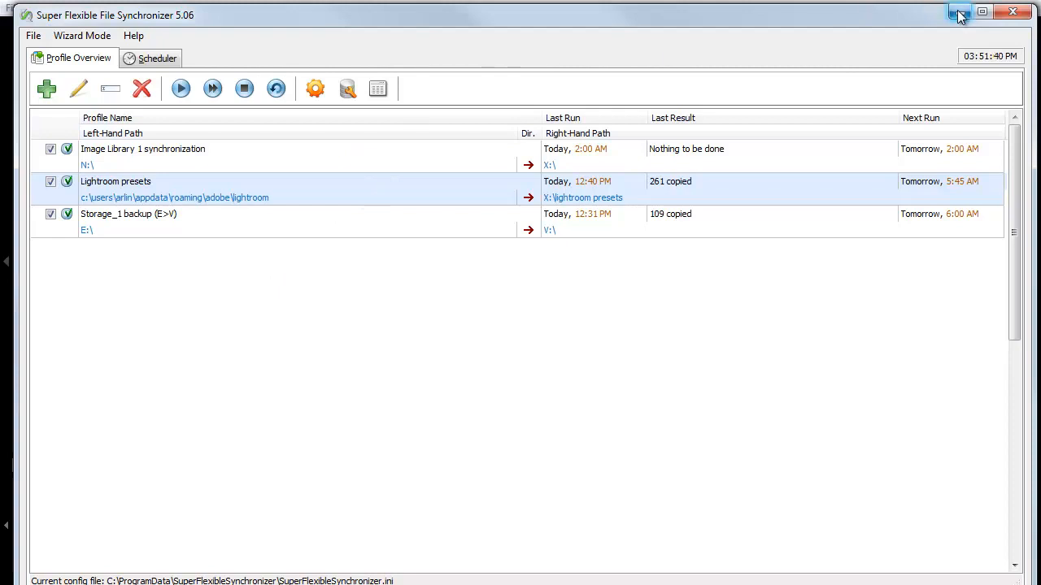
{"action": "mouse_move", "coordinate": [1013, 13]}
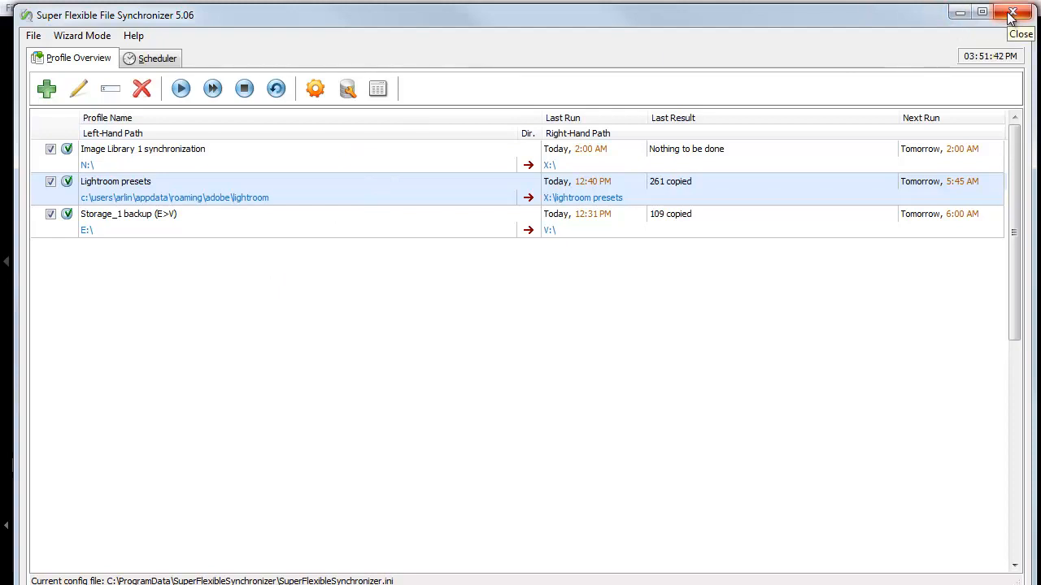
- Close the Super Flexible File Synchronizer window and its sync profiles
{"action": "left_click", "coordinate": [1012, 13]}
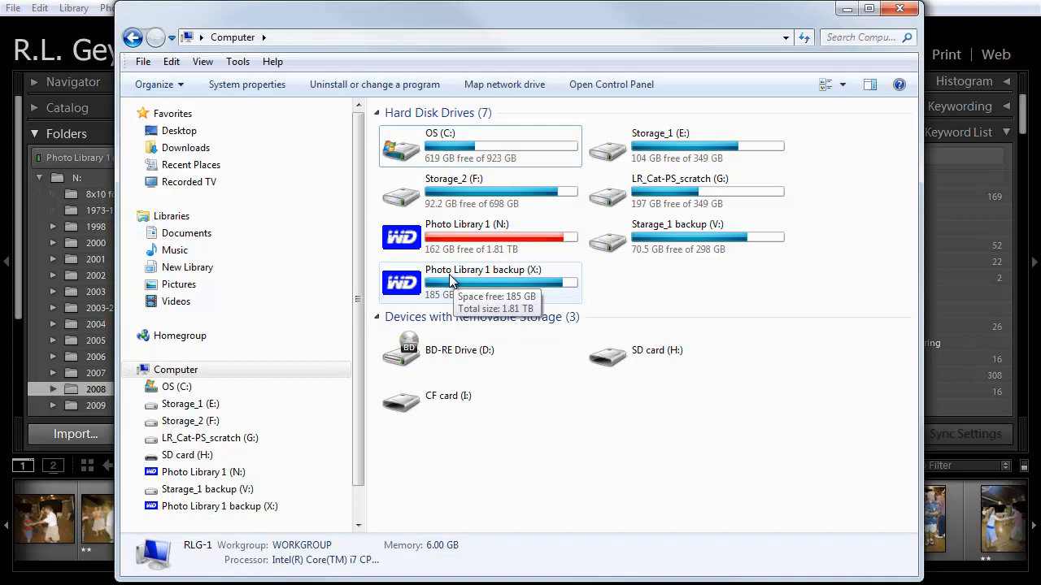
{"action": "mouse_move", "coordinate": [480, 236]}
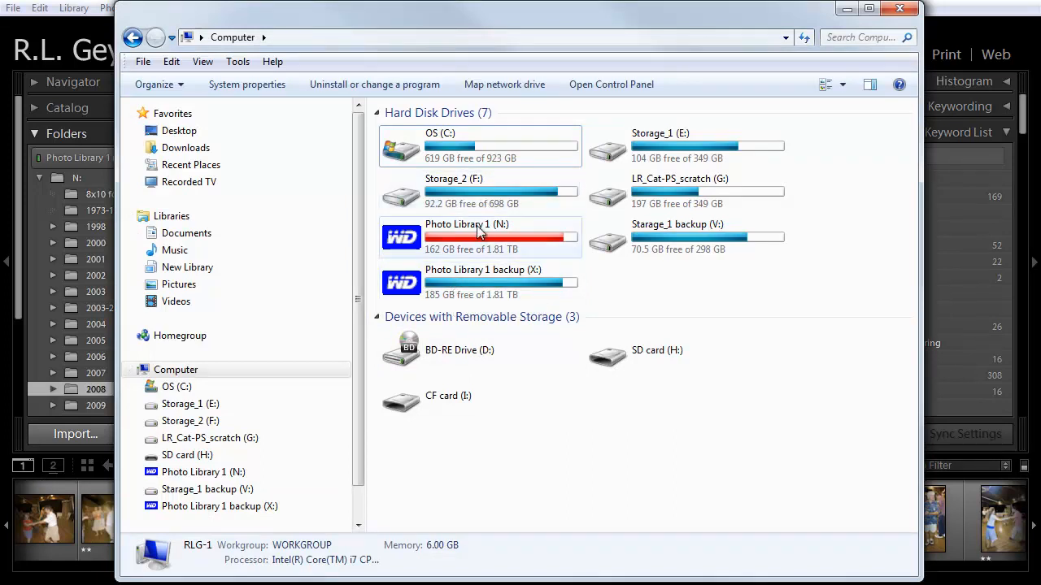
- Browse the folders on Photo Library 1 (N:) and its backup (X:), returning to Computer each time
{"action": "double_click", "coordinate": [466, 235]}
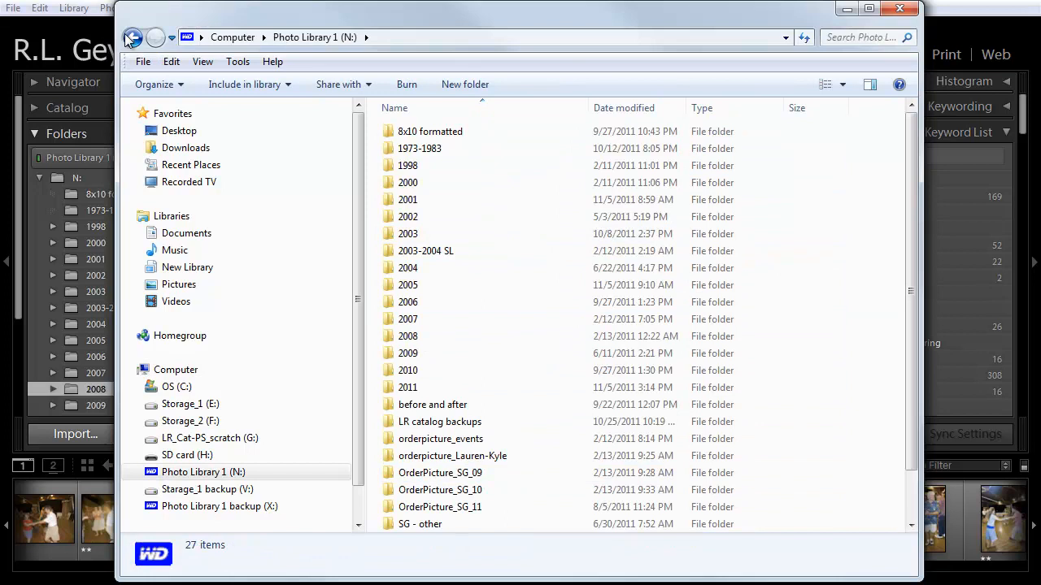
{"action": "left_click", "coordinate": [134, 37]}
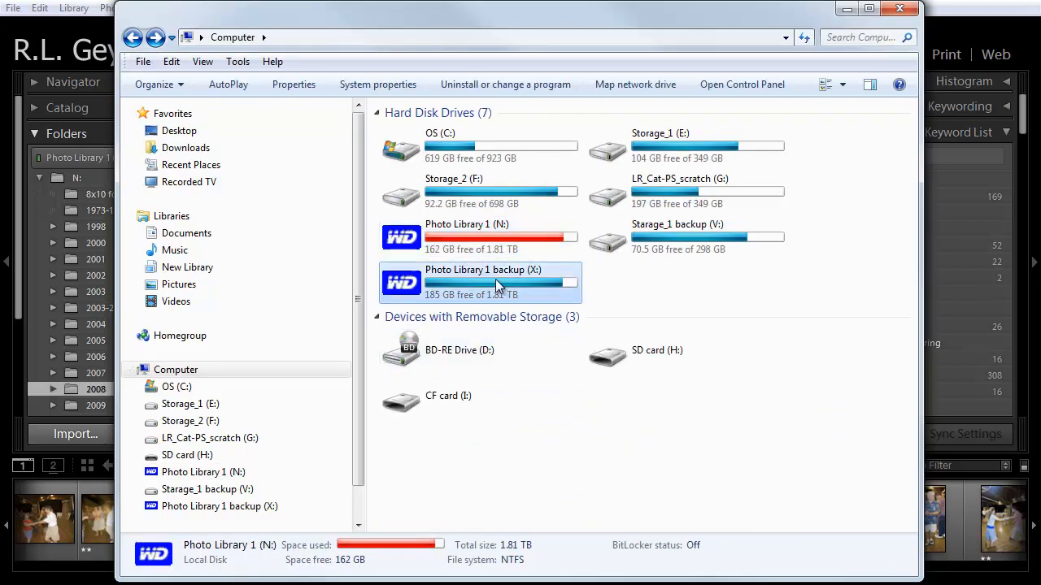
{"action": "double_click", "coordinate": [483, 282]}
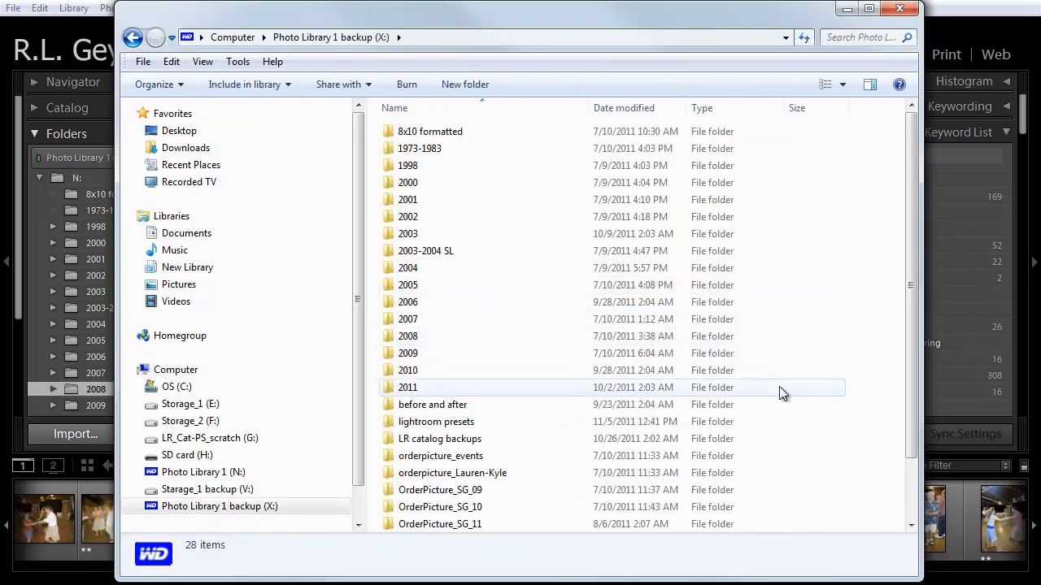
{"action": "mouse_move", "coordinate": [134, 38]}
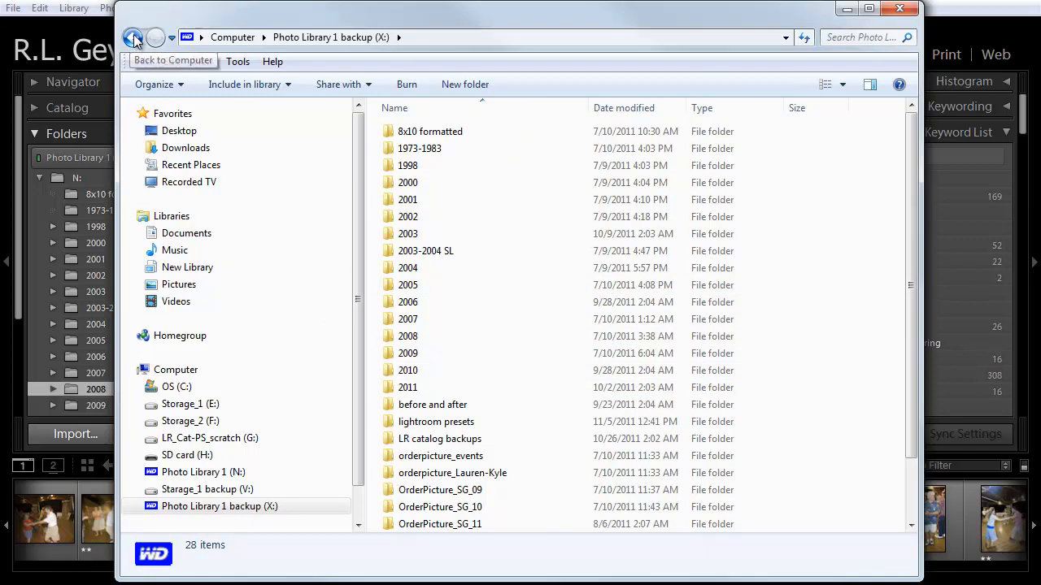
{"action": "left_click", "coordinate": [133, 37]}
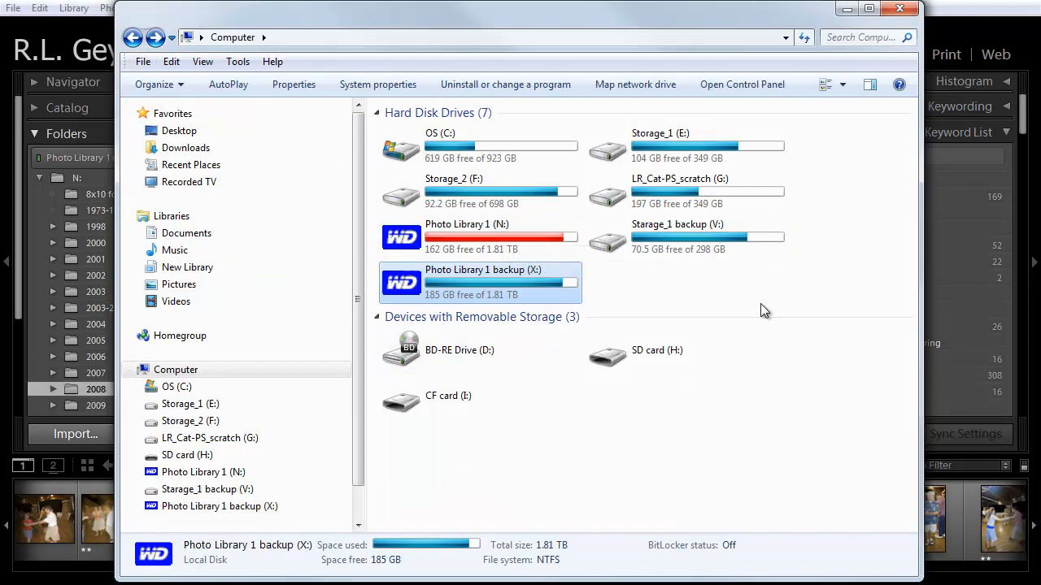
{"action": "mouse_move", "coordinate": [786, 302]}
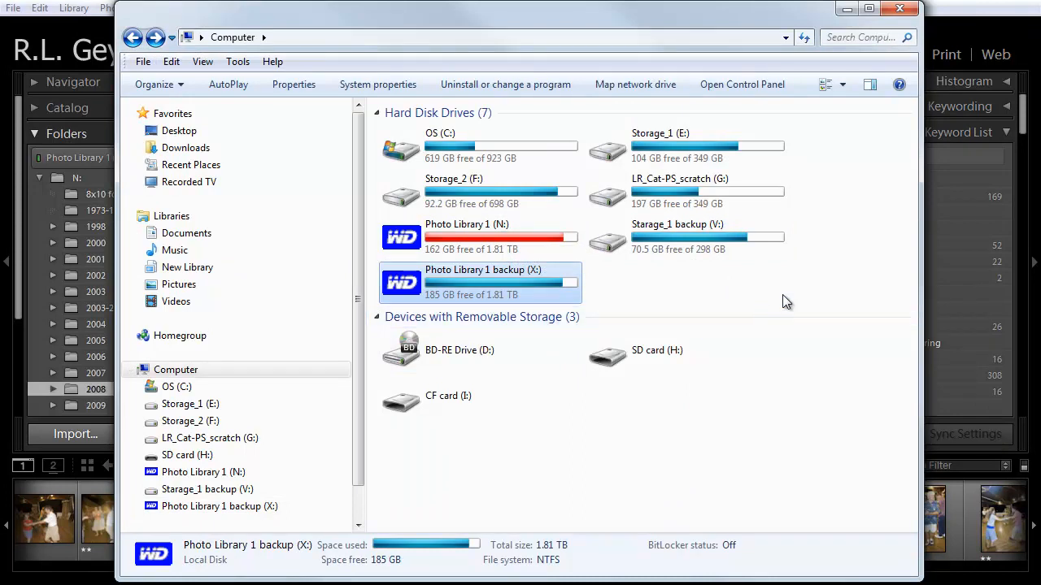
{"action": "mouse_move", "coordinate": [763, 322]}
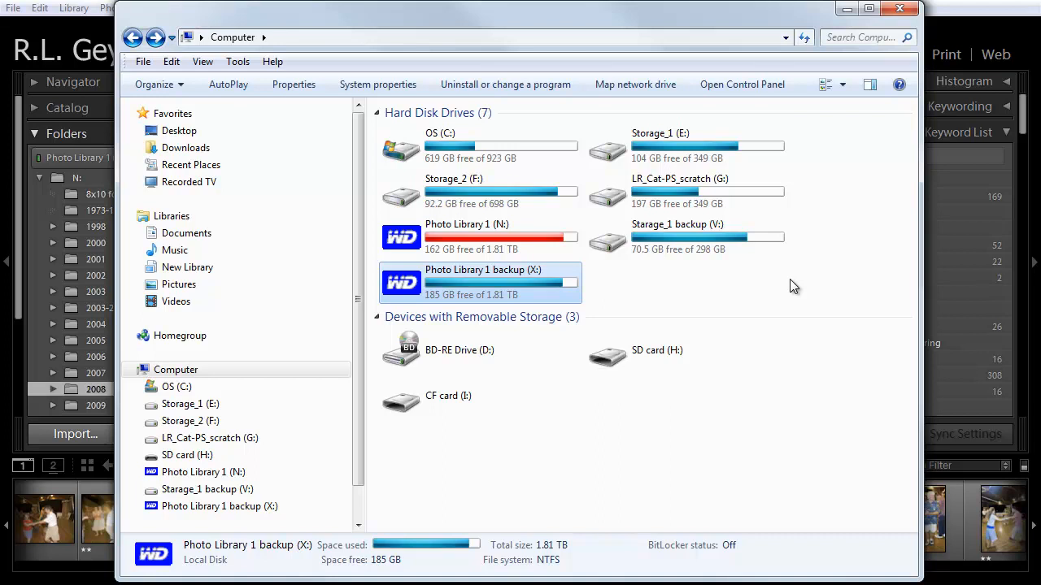
{"action": "mouse_move", "coordinate": [541, 260]}
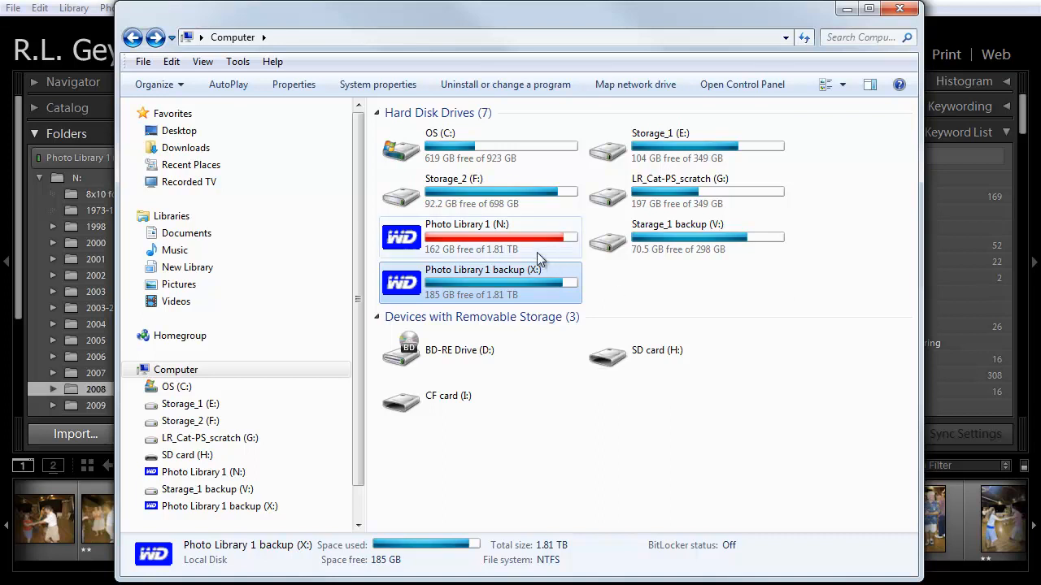
{"action": "left_click", "coordinate": [500, 237]}
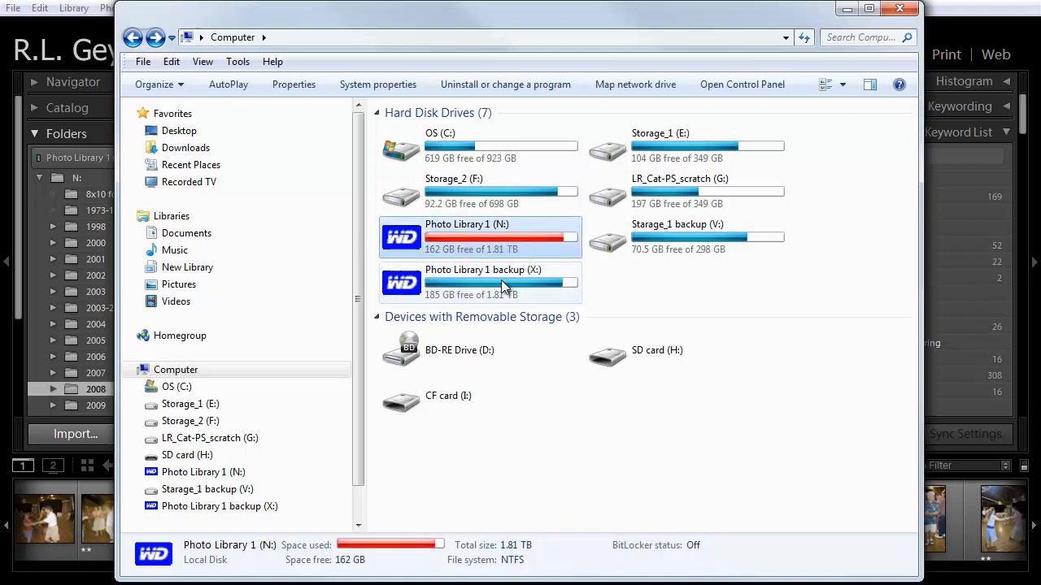
{"action": "left_click", "coordinate": [483, 282]}
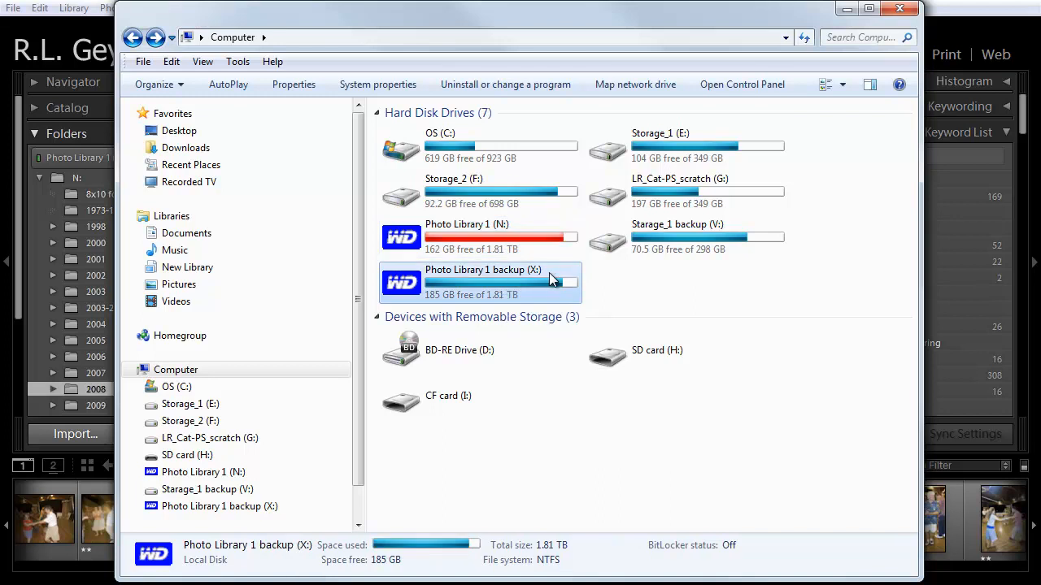
{"action": "mouse_move", "coordinate": [536, 281]}
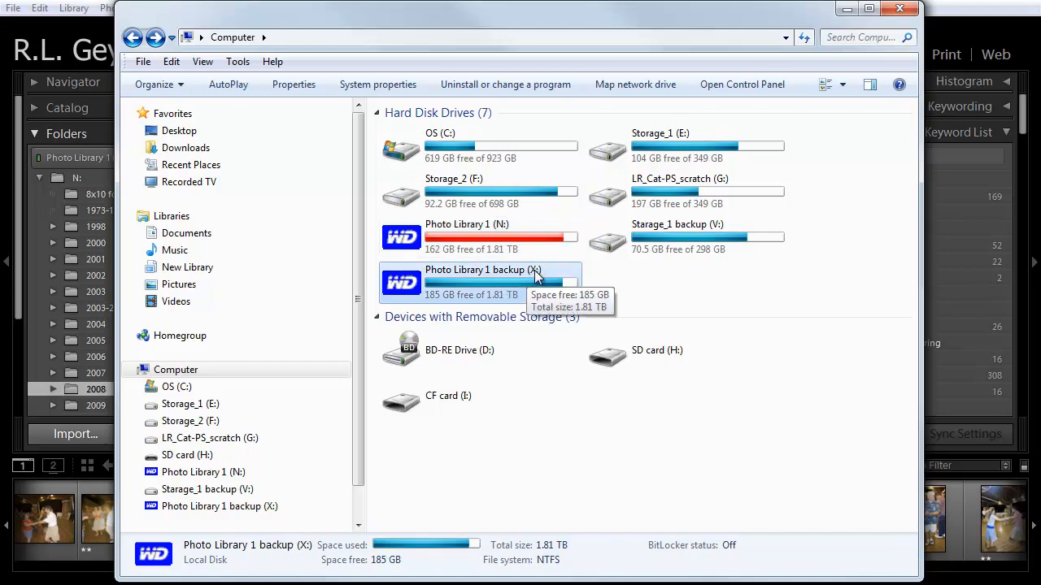
{"action": "mouse_move", "coordinate": [501, 230]}
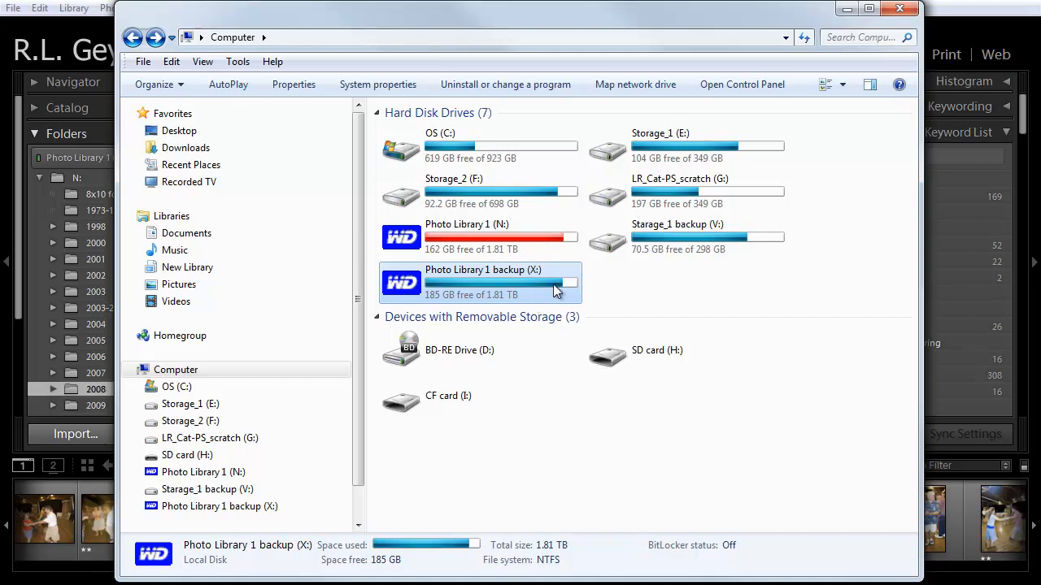
{"action": "mouse_move", "coordinate": [681, 307]}
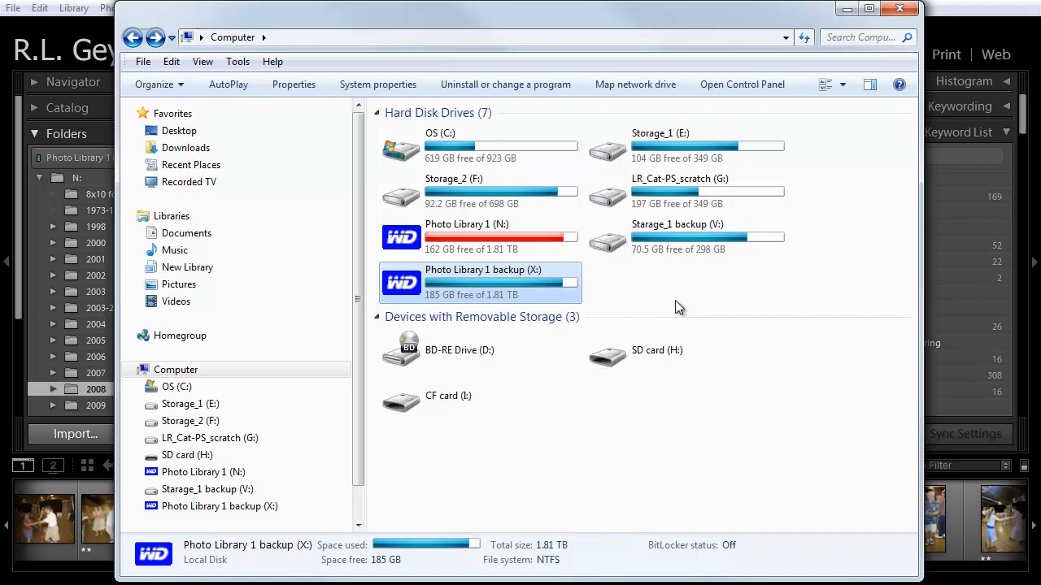
{"action": "mouse_move", "coordinate": [520, 280]}
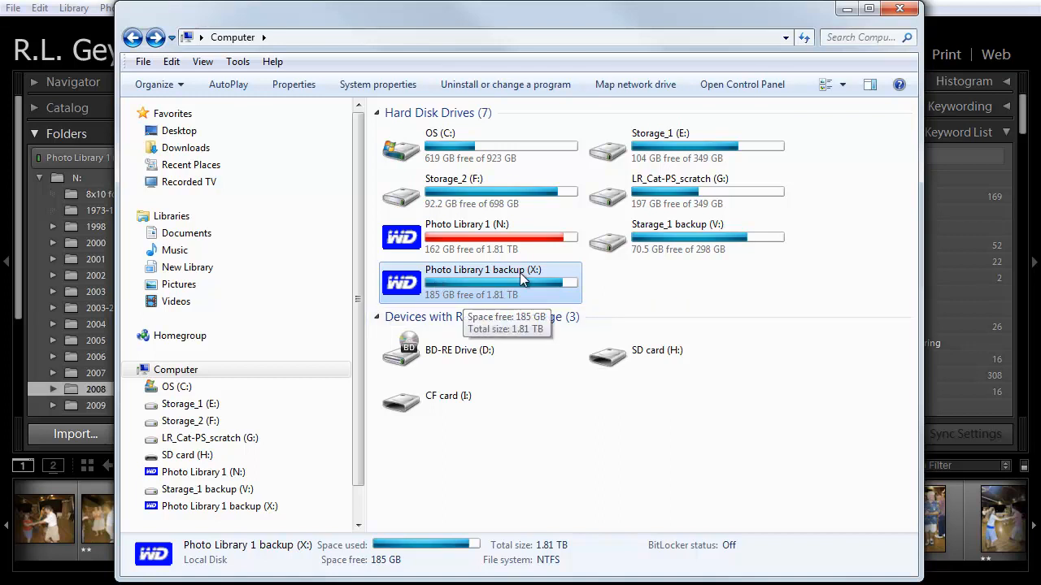
{"action": "mouse_move", "coordinate": [439, 270]}
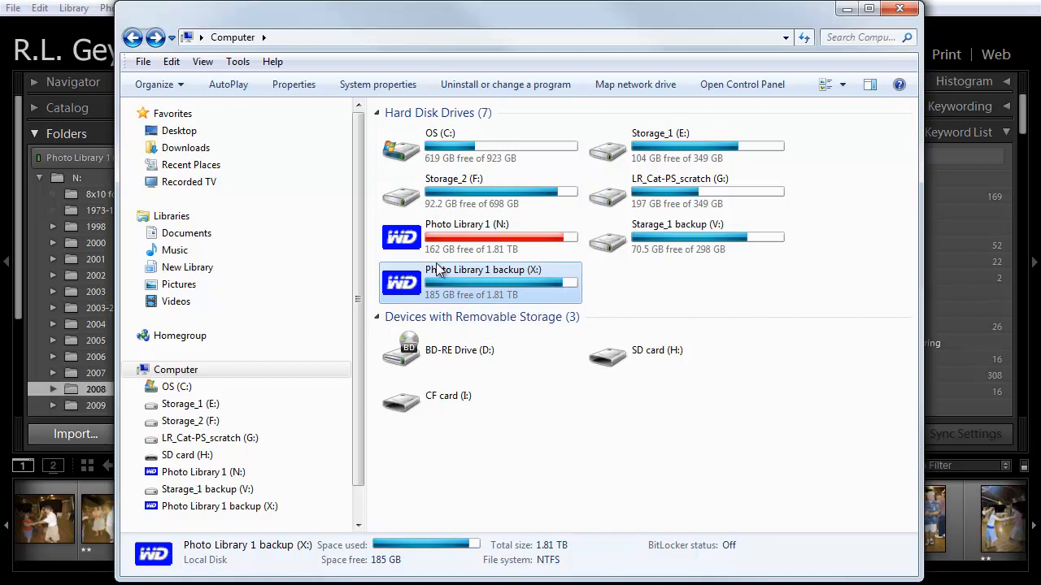
{"action": "mouse_move", "coordinate": [436, 281]}
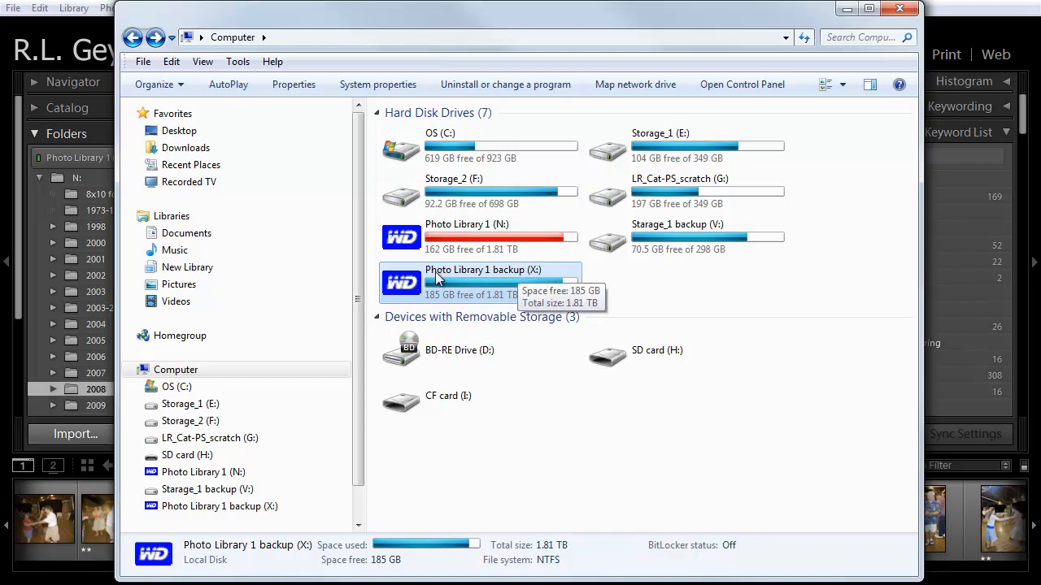
{"action": "mouse_move", "coordinate": [498, 289]}
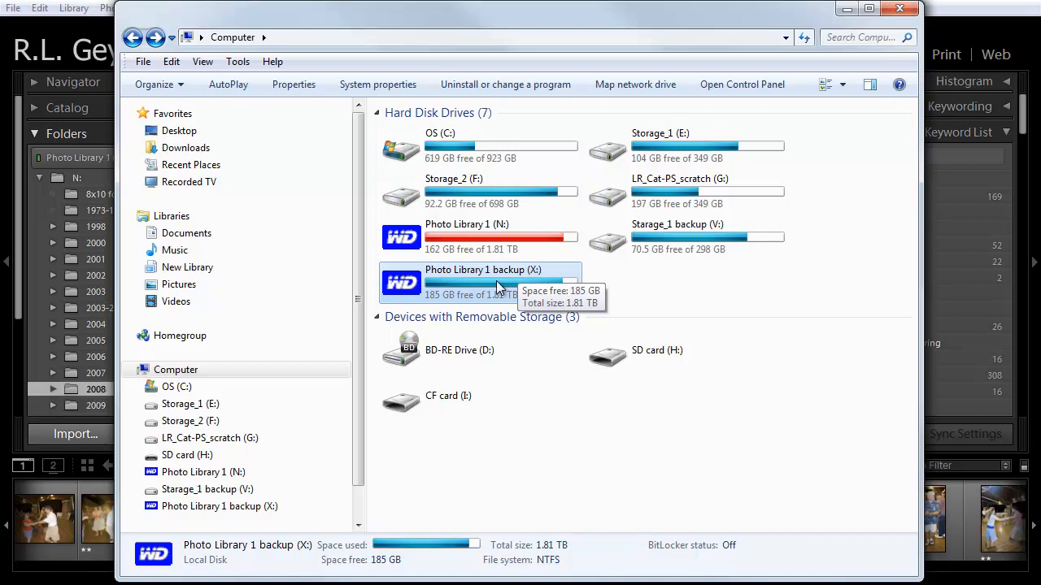
{"action": "mouse_move", "coordinate": [627, 286]}
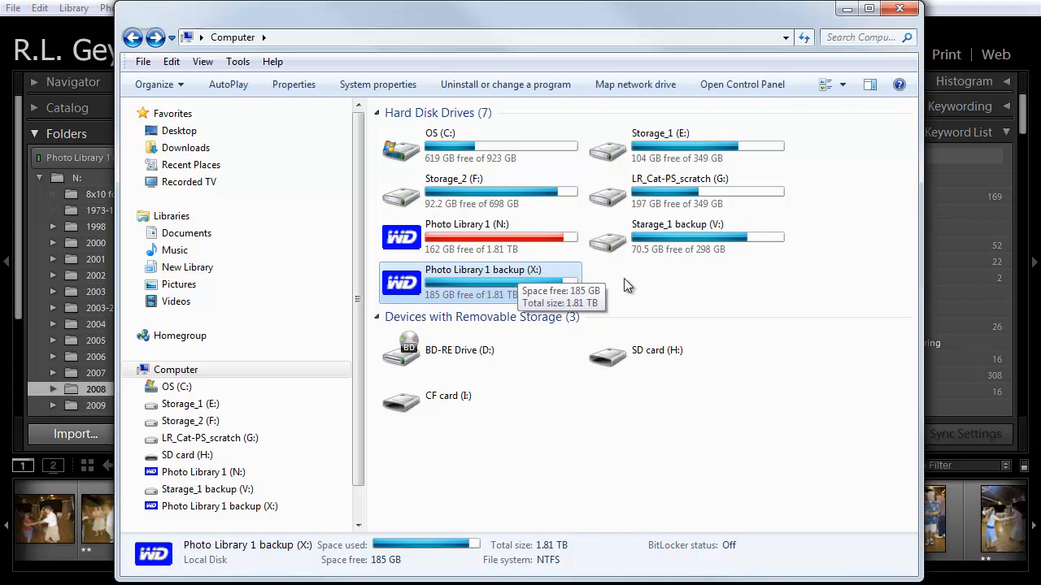
{"action": "mouse_move", "coordinate": [725, 311]}
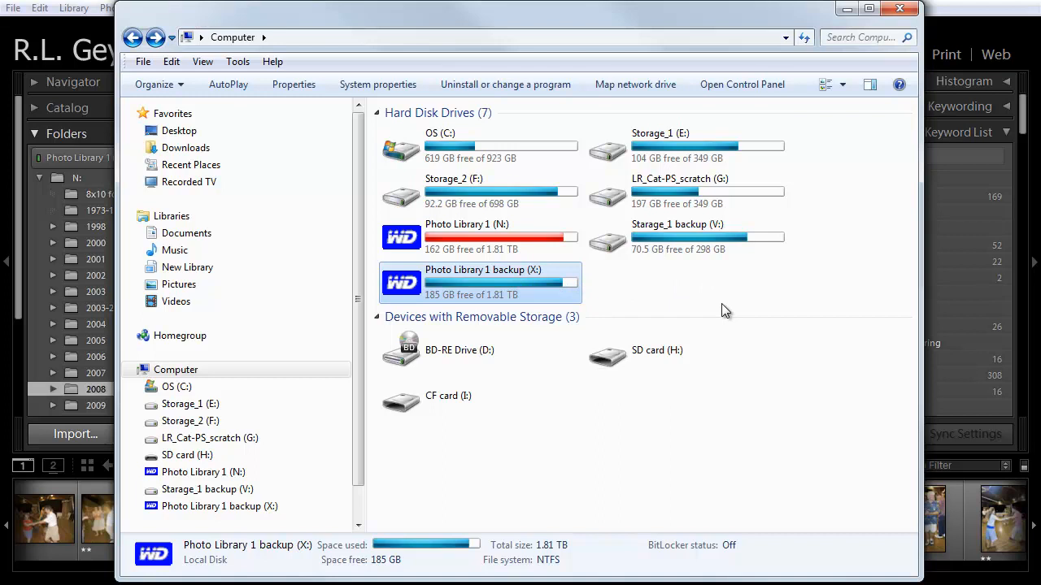
{"action": "mouse_move", "coordinate": [644, 308]}
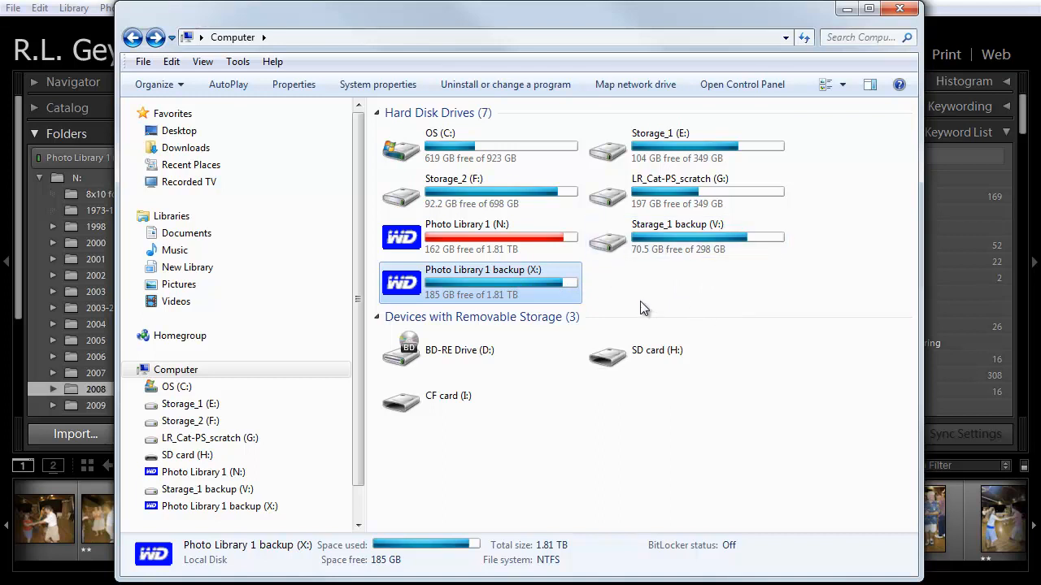
{"action": "mouse_move", "coordinate": [769, 293]}
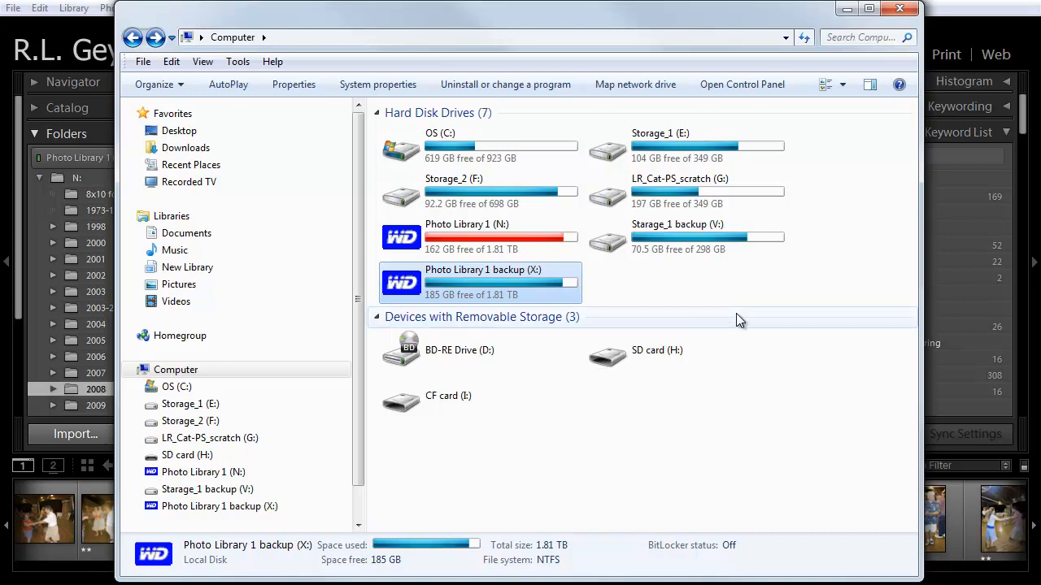
{"action": "mouse_move", "coordinate": [836, 419]}
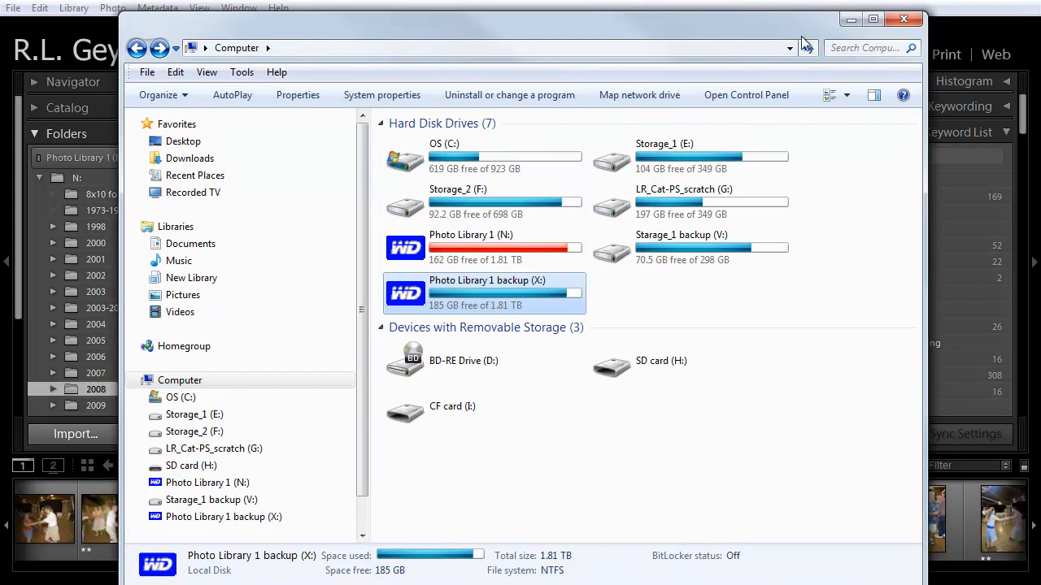
- Bring Lightroom's 2008 folder grid to the front with RLG_08-08844.CR2 selected
{"action": "left_click", "coordinate": [903, 18]}
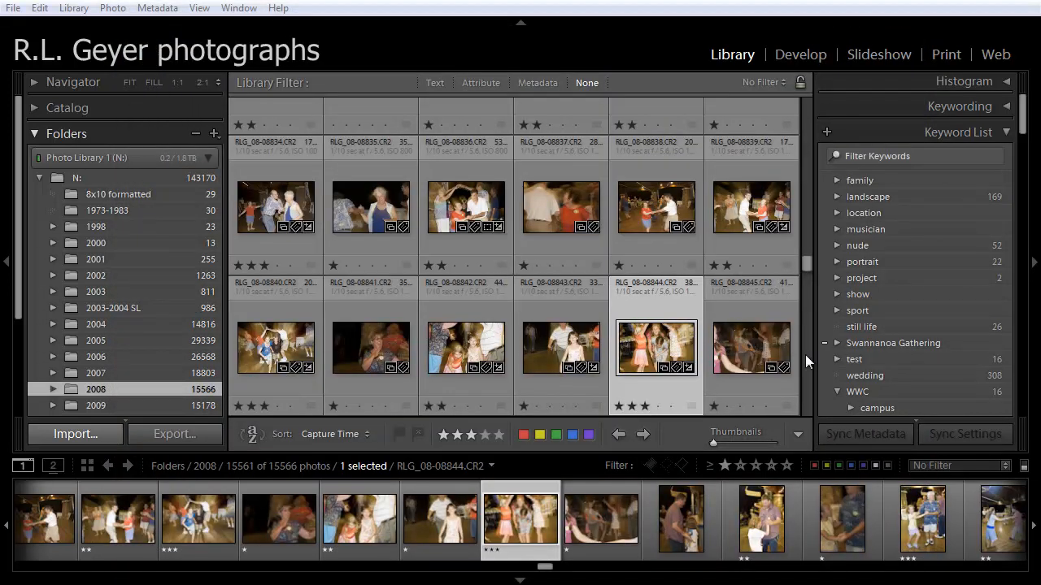
{"action": "mouse_move", "coordinate": [656, 352]}
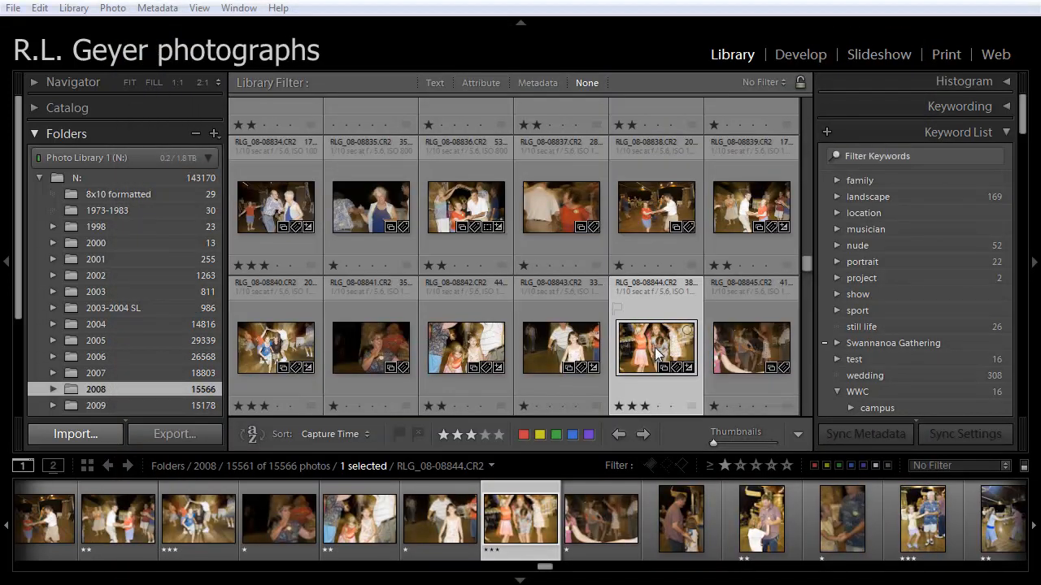
{"action": "mouse_move", "coordinate": [630, 352]}
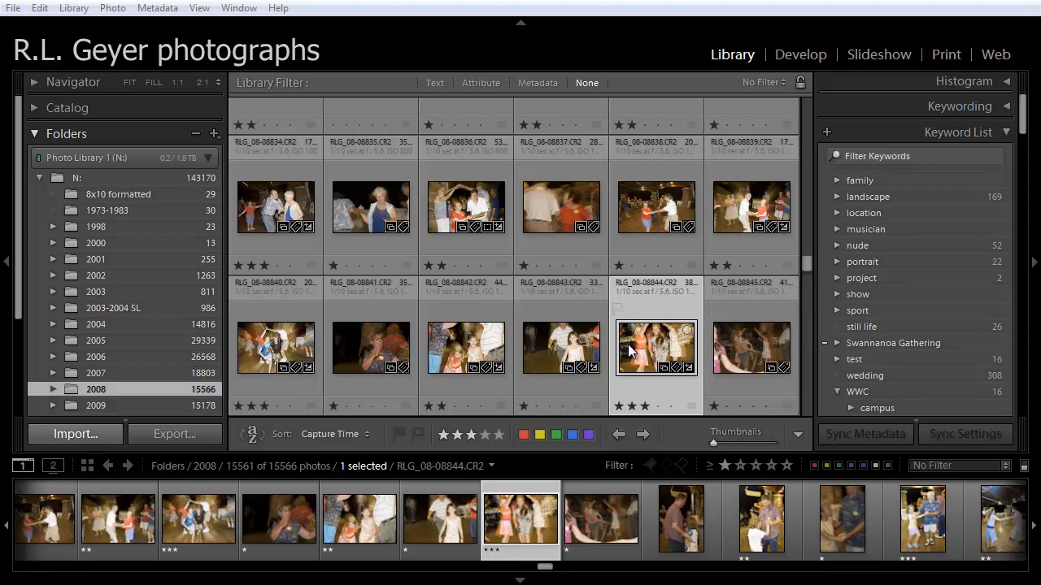